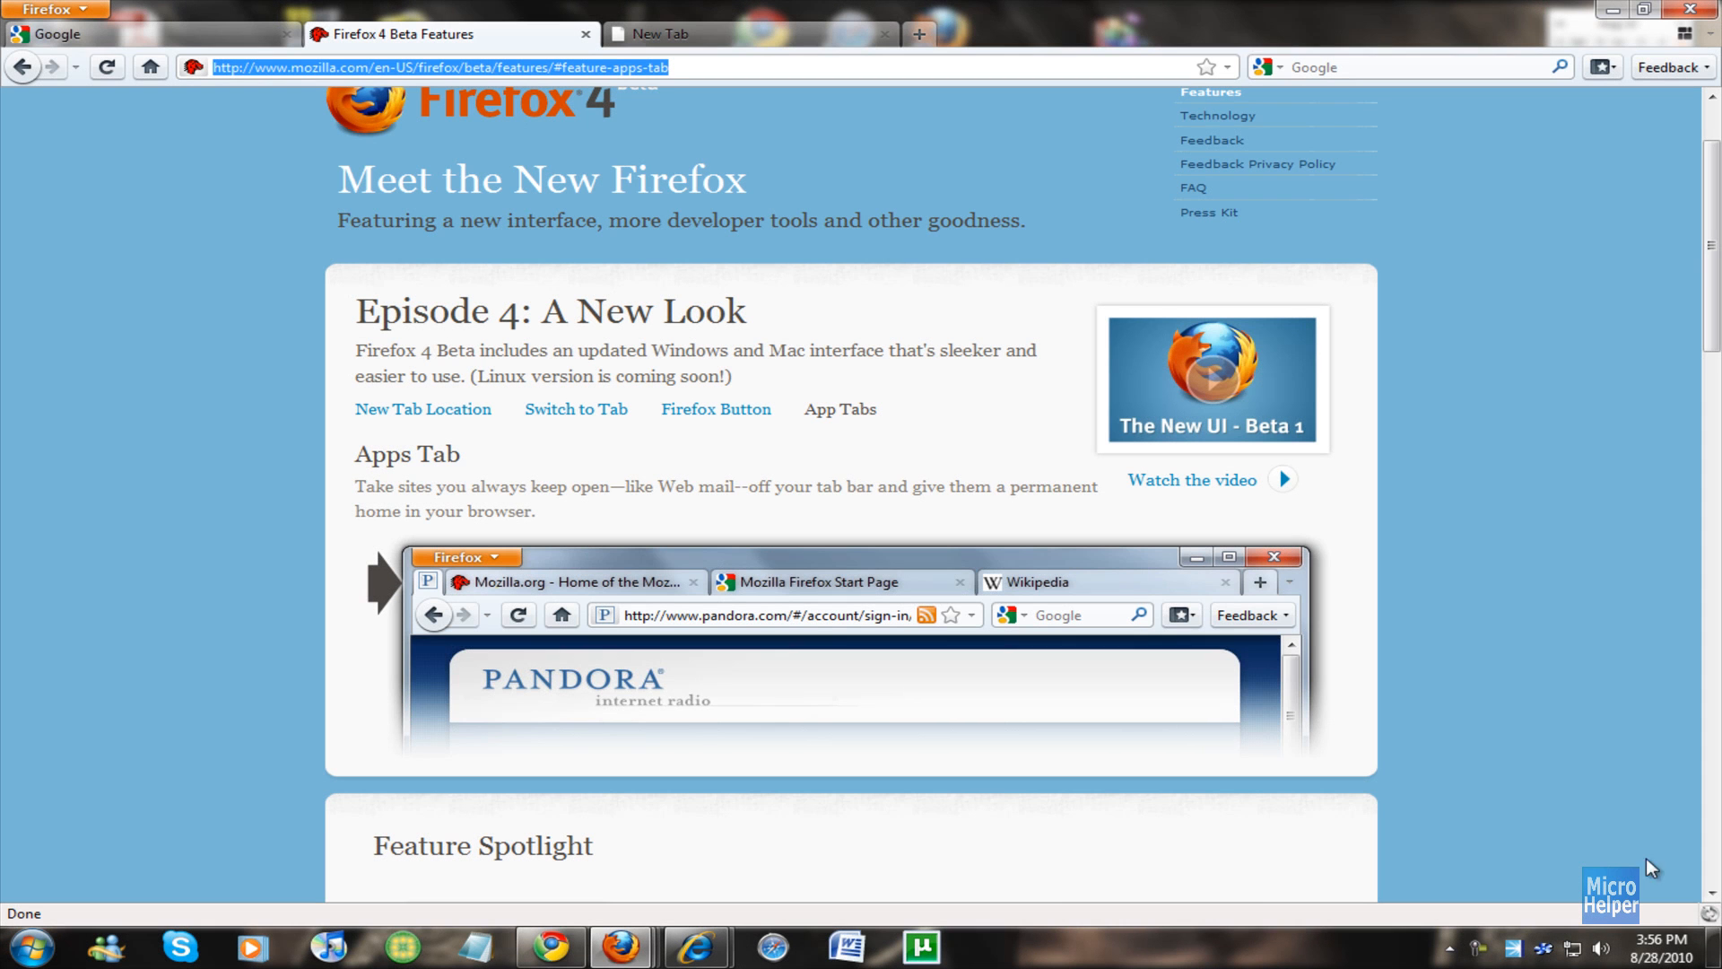
{"action": "mouse_move", "coordinate": [1395, 608]}
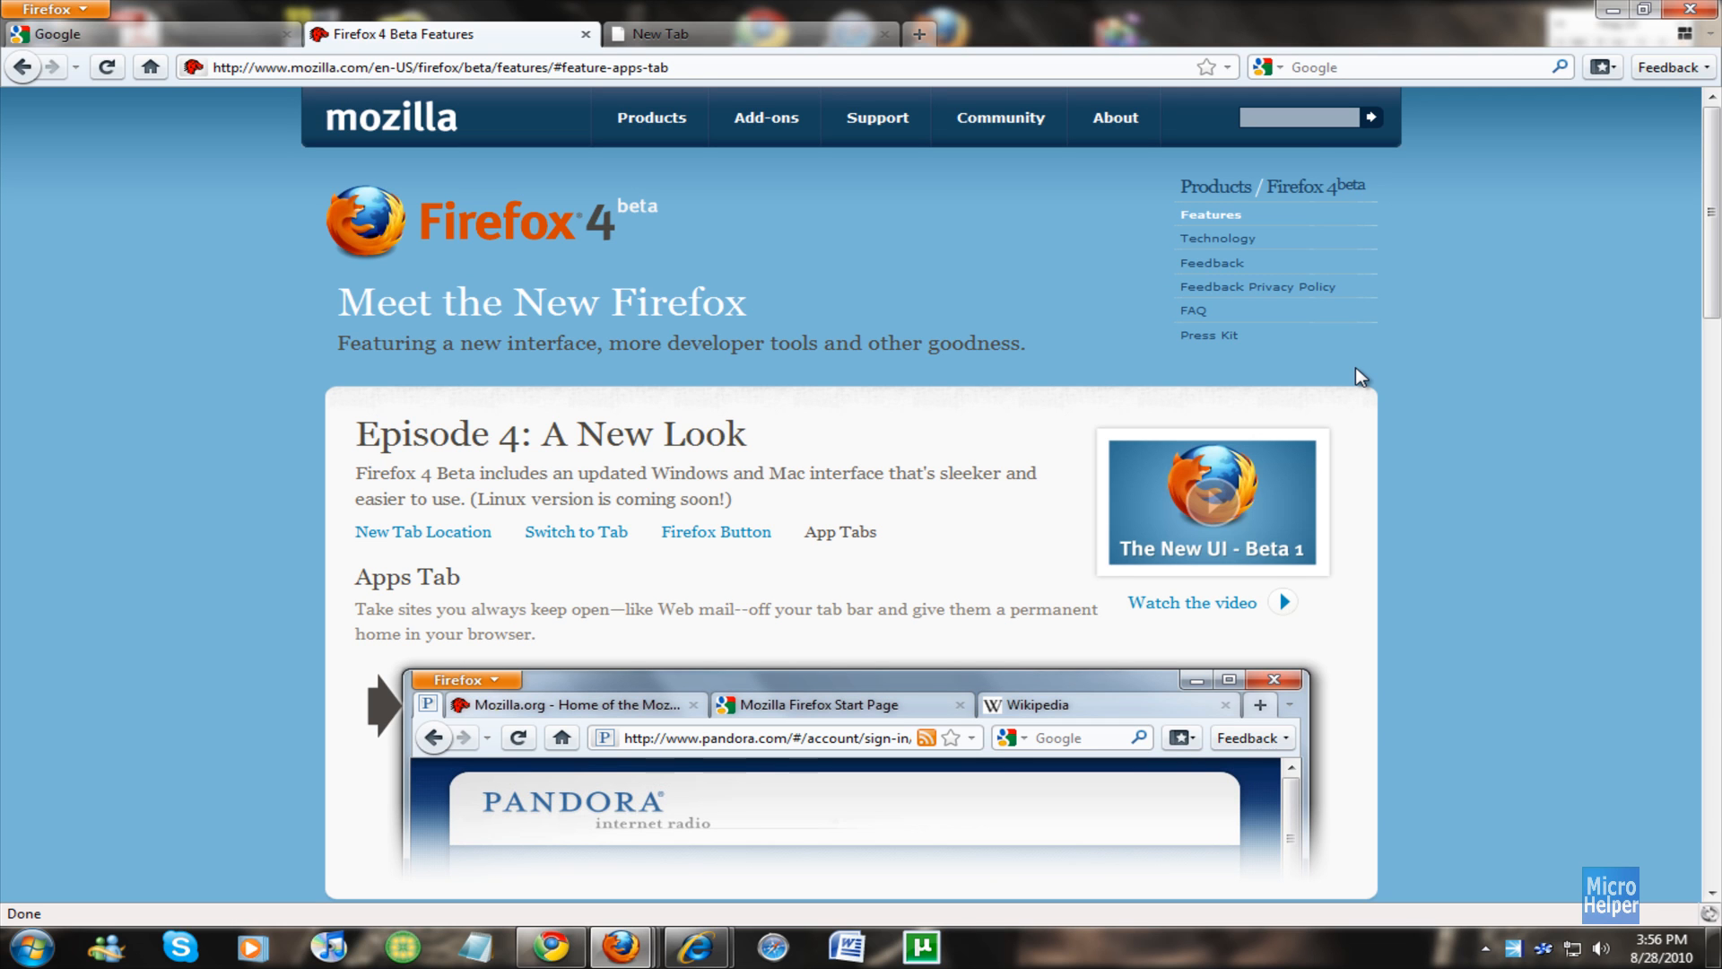
{"action": "mouse_move", "coordinate": [554, 49]}
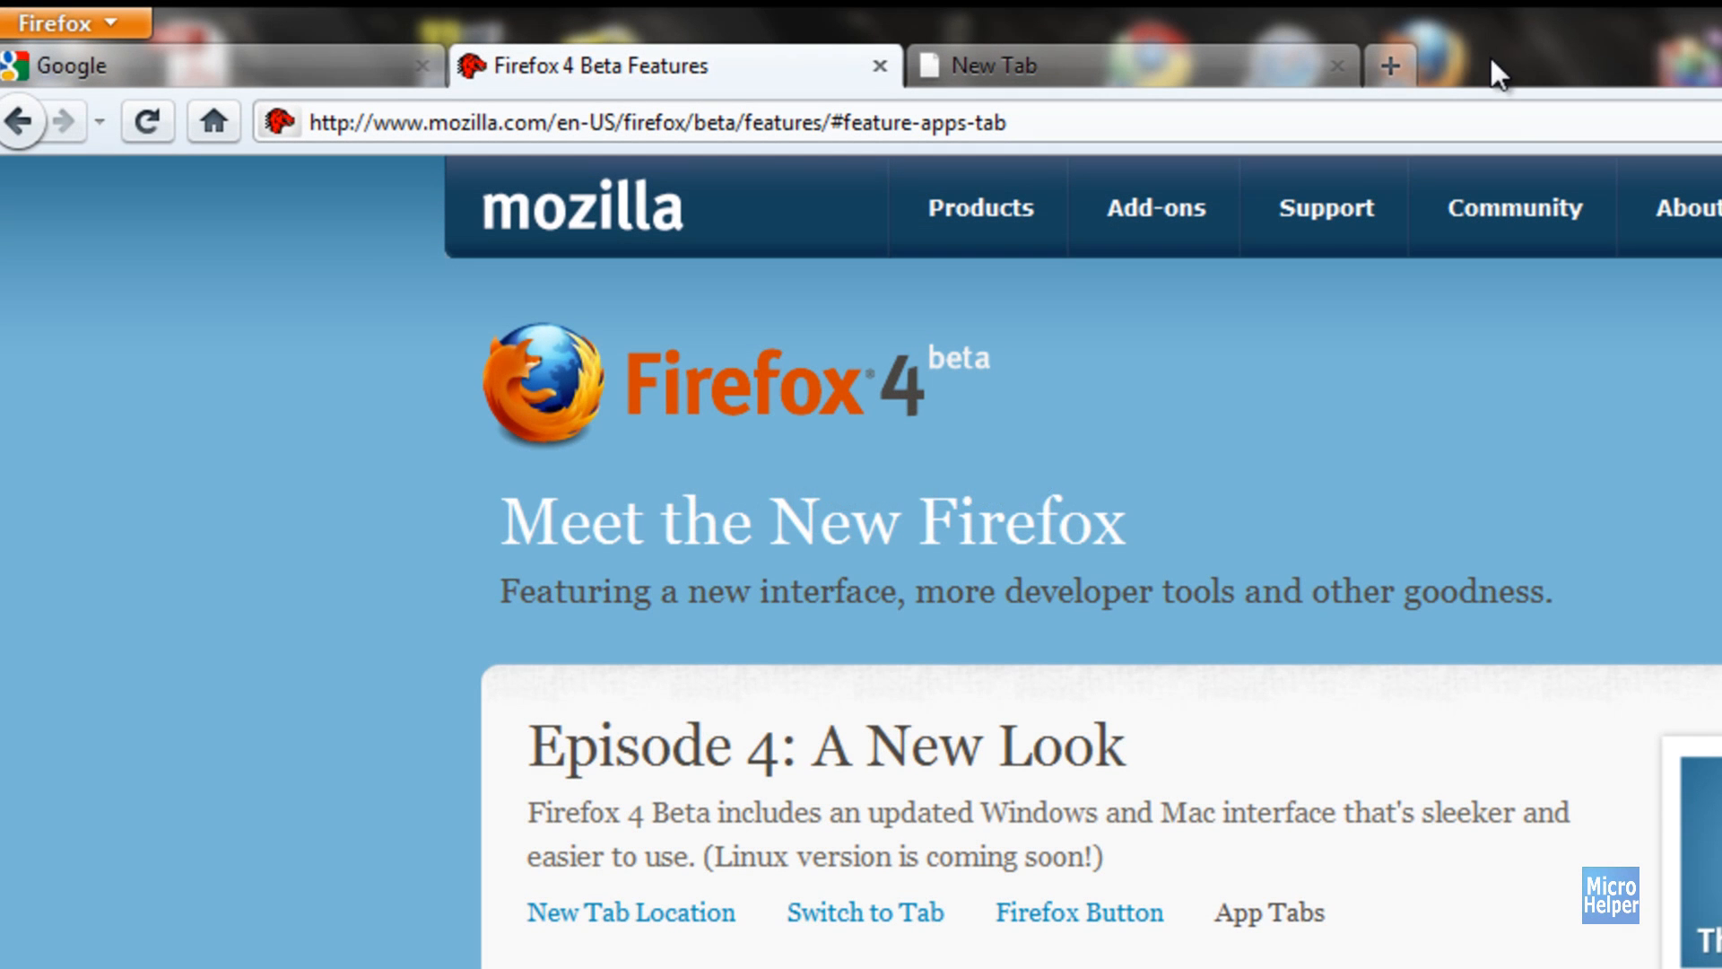
Switch to the Google tab and turn off Tabs on Top so tabs sit below the address bar.
{"action": "left_click", "coordinate": [121, 65]}
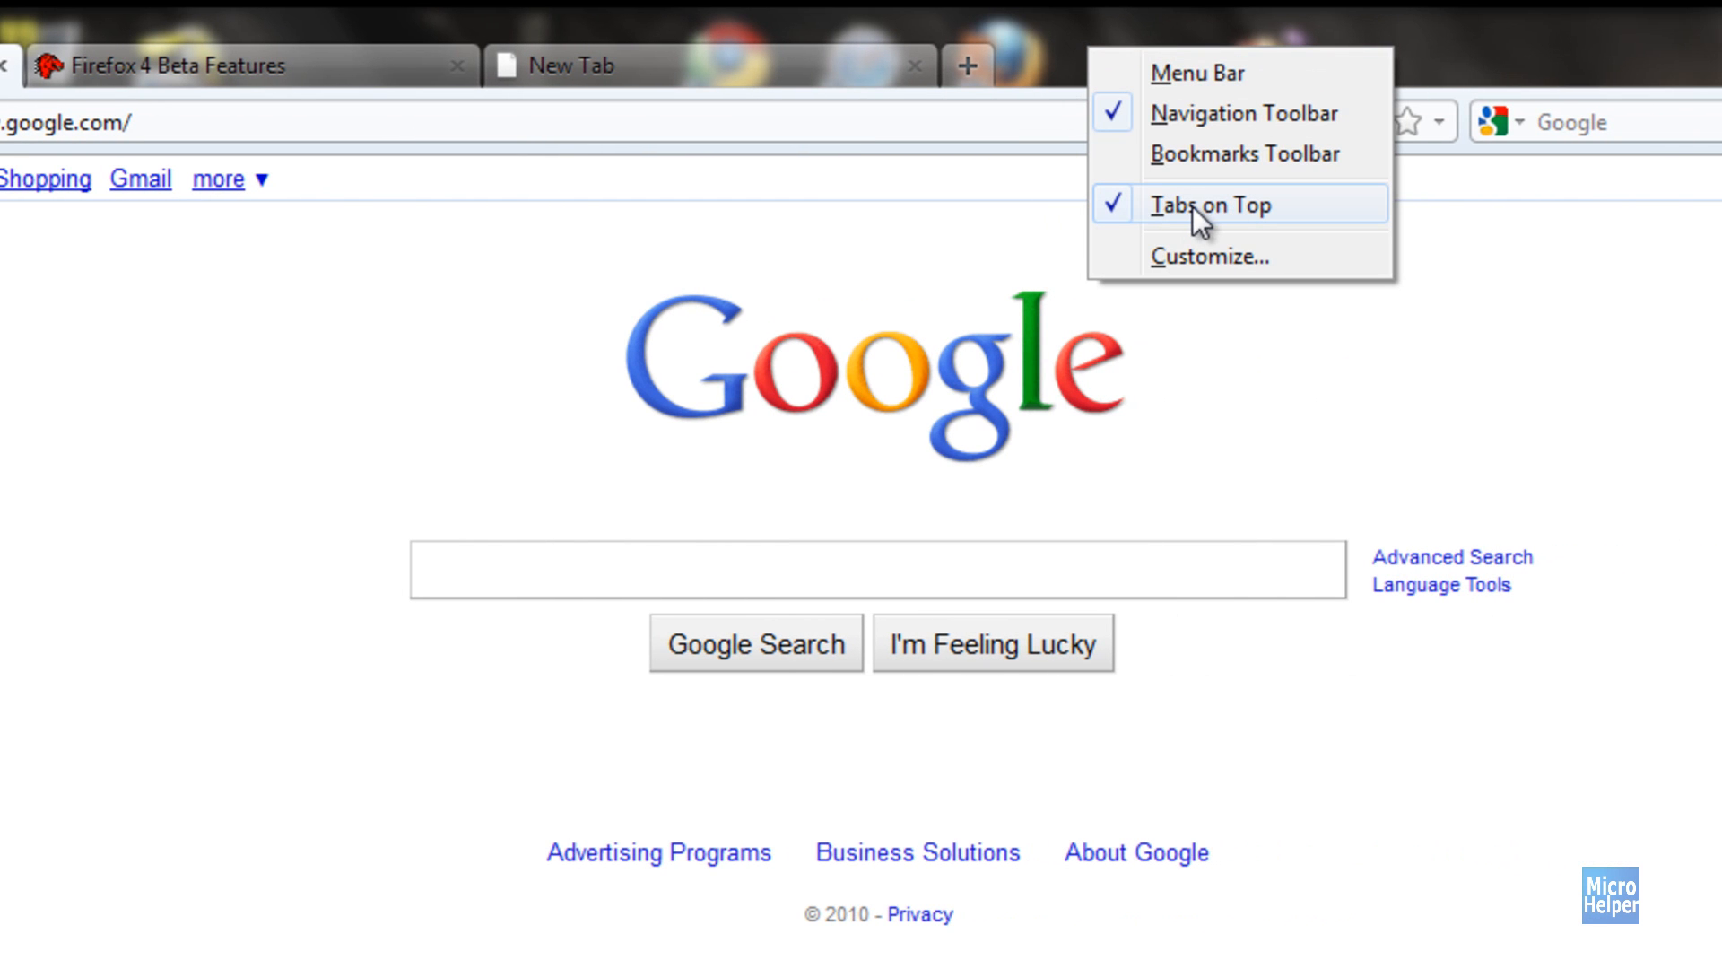
{"action": "left_click", "coordinate": [1211, 205]}
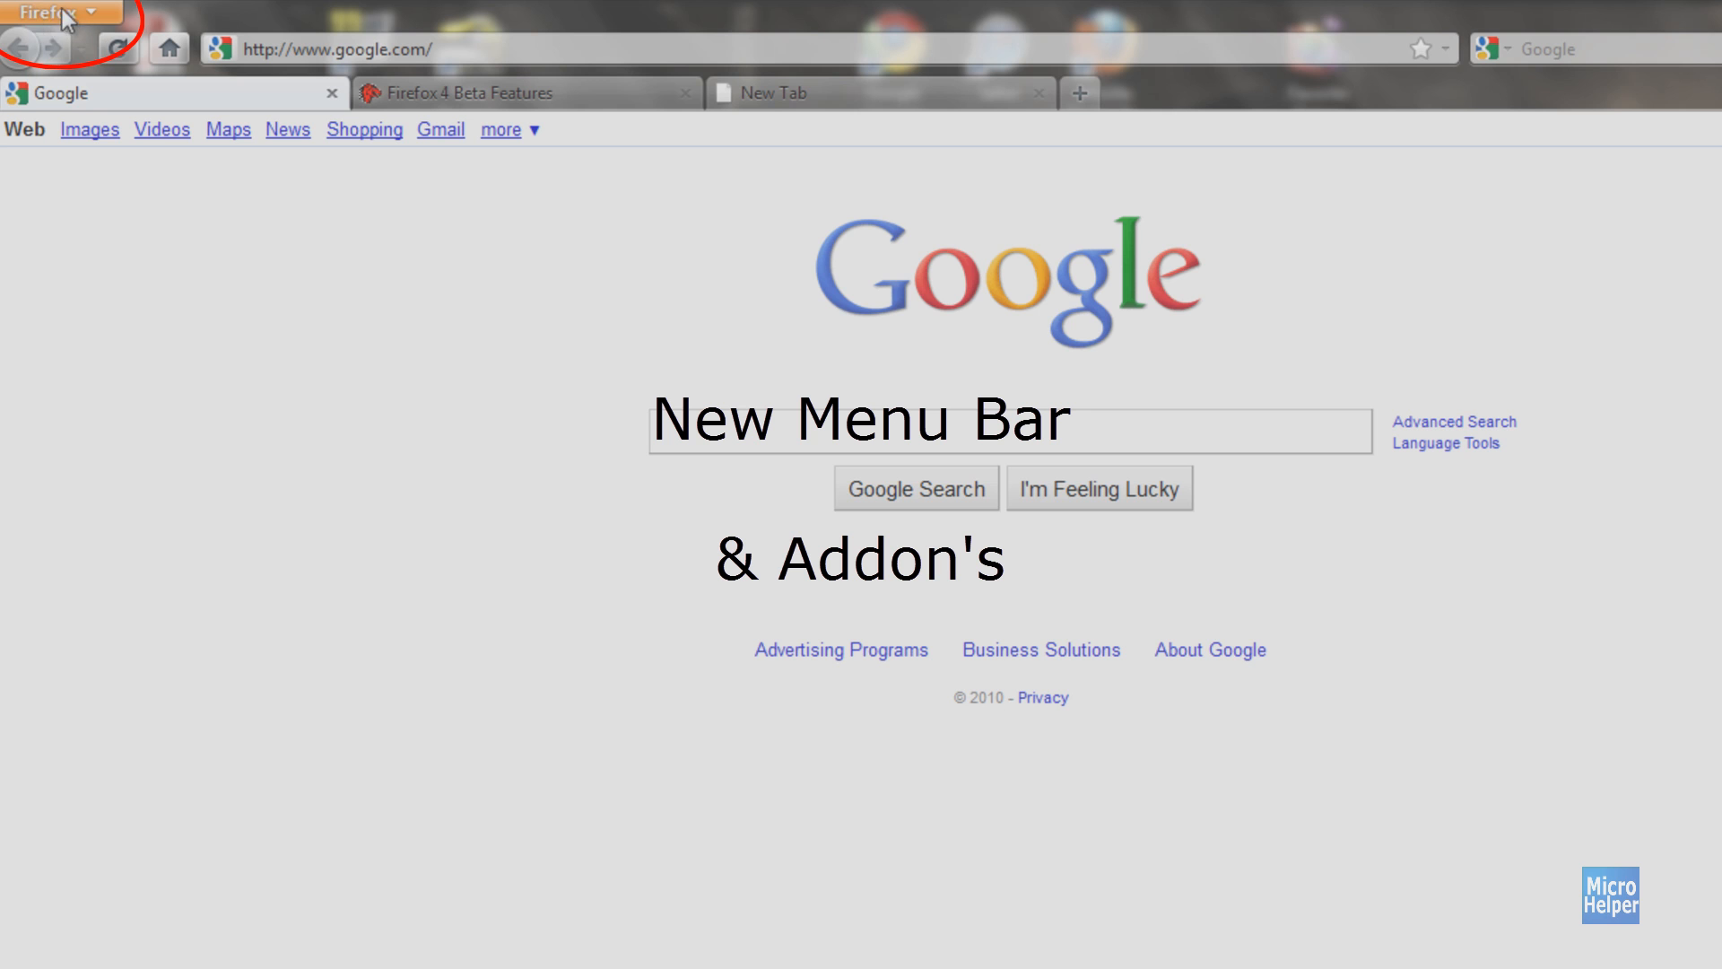
Choose Add-ons from the orange Firefox menu to show the installed plugins.
{"action": "left_click", "coordinate": [57, 14]}
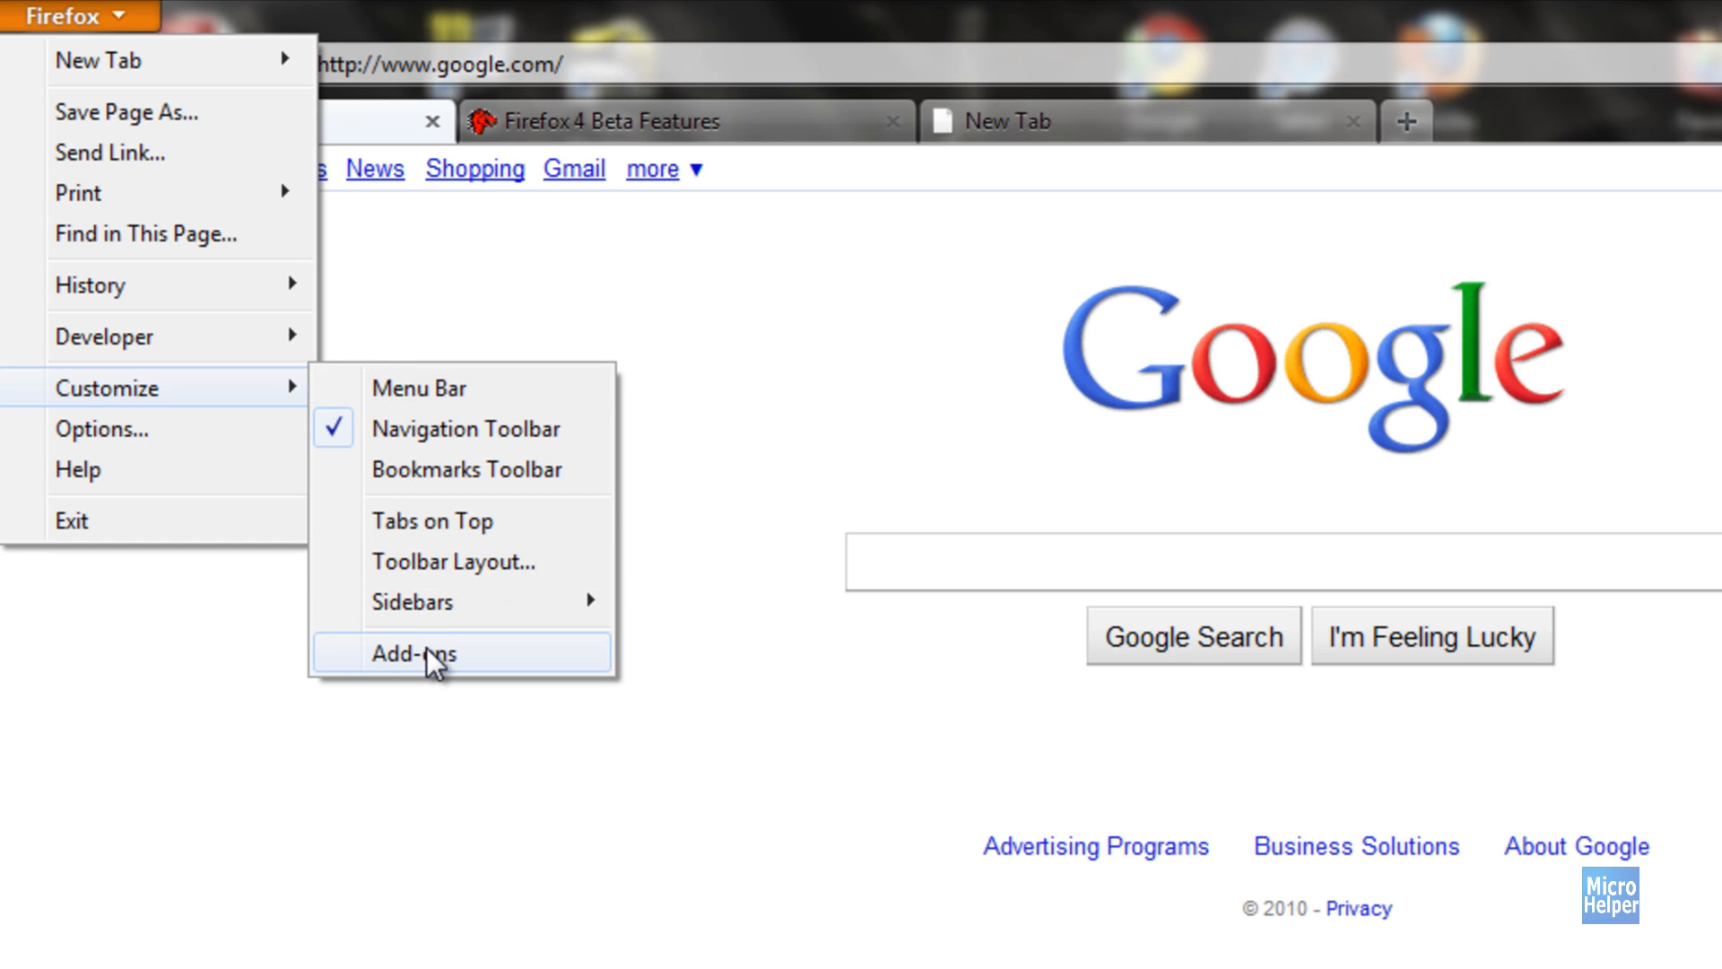
{"action": "left_click", "coordinate": [415, 654]}
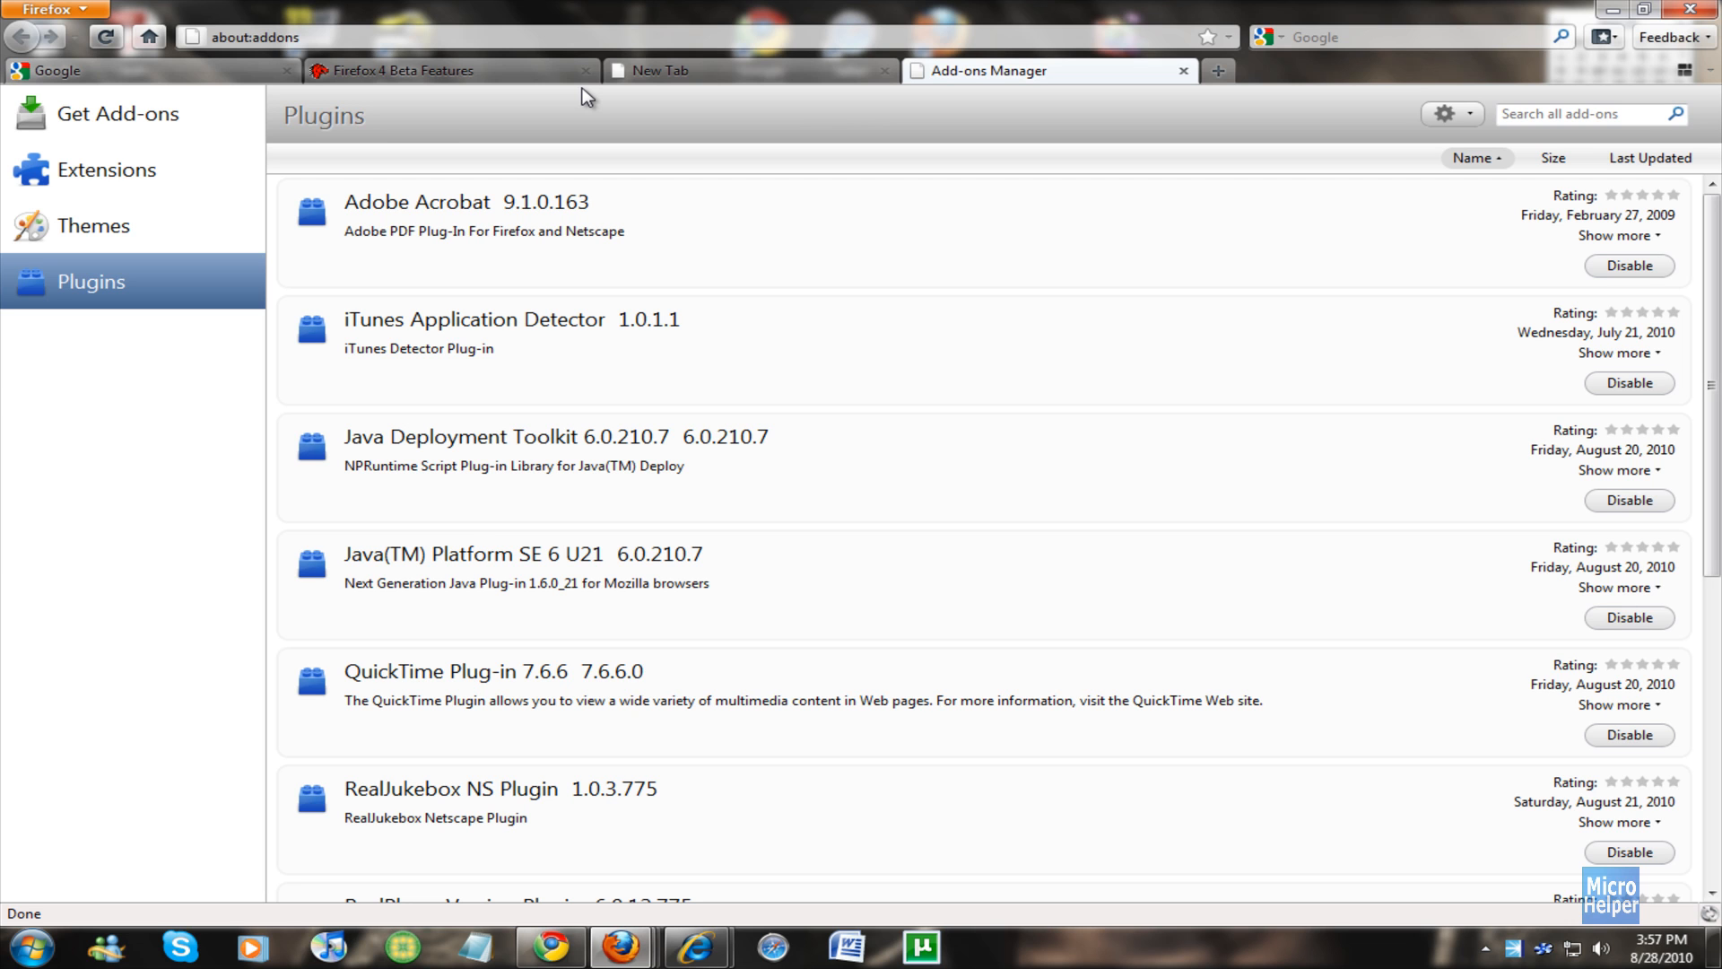
{"action": "mouse_move", "coordinate": [588, 97]}
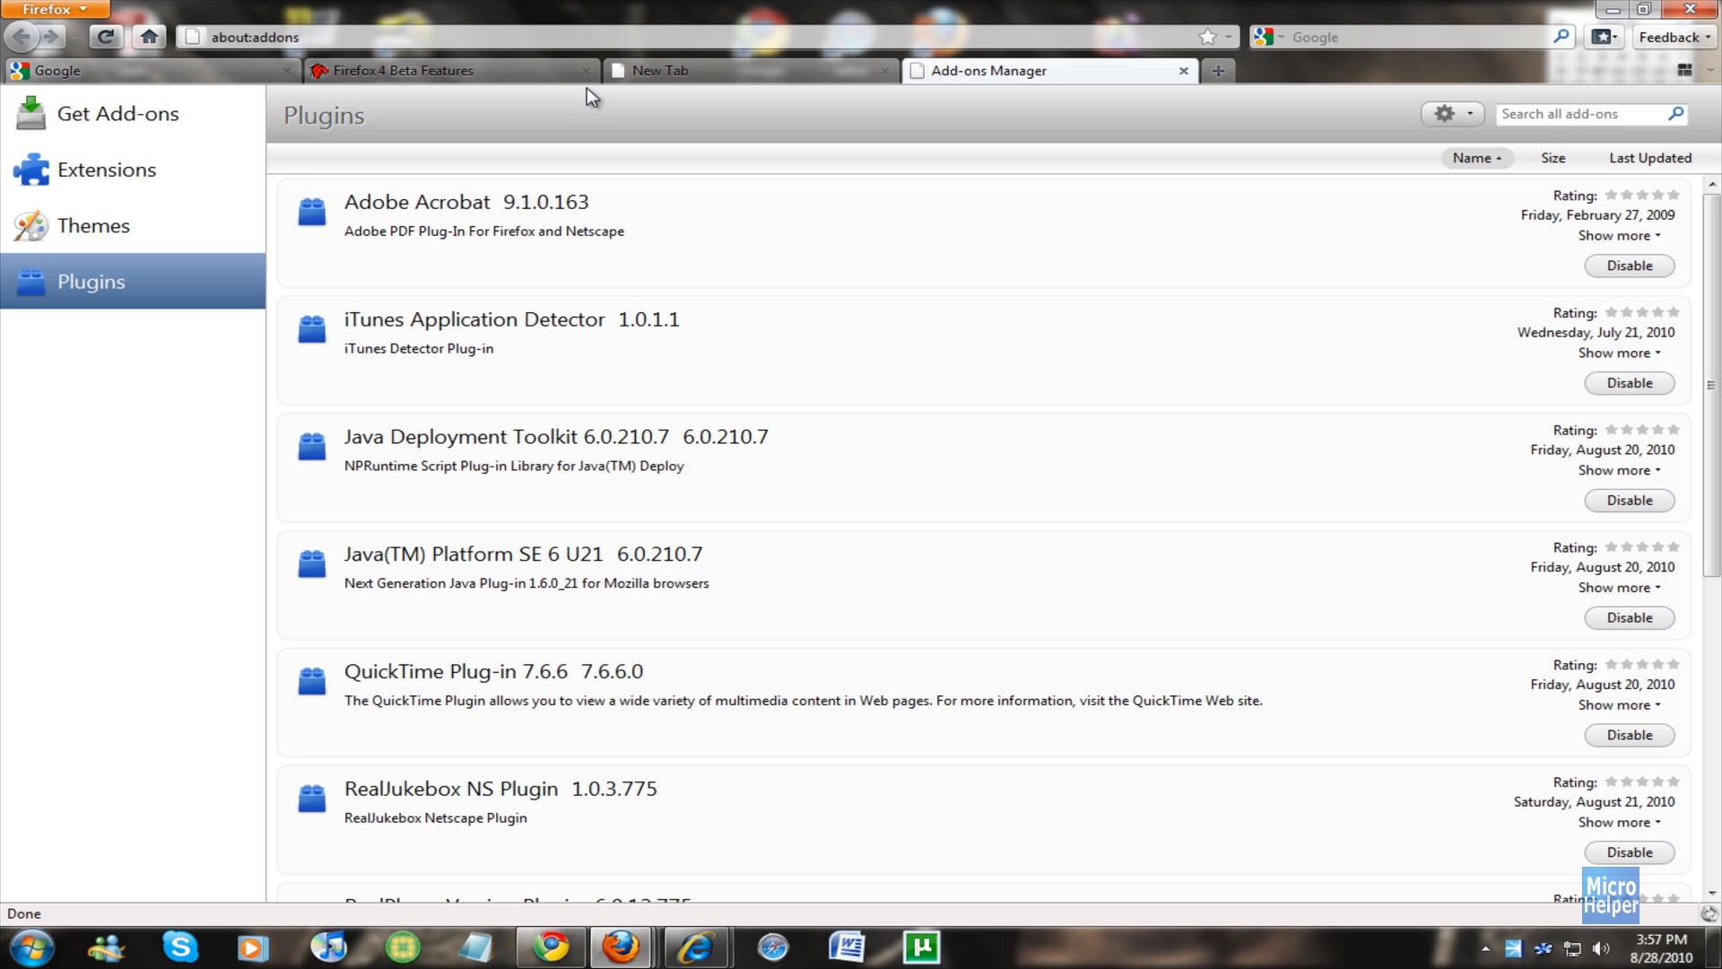
{"action": "mouse_move", "coordinate": [187, 158]}
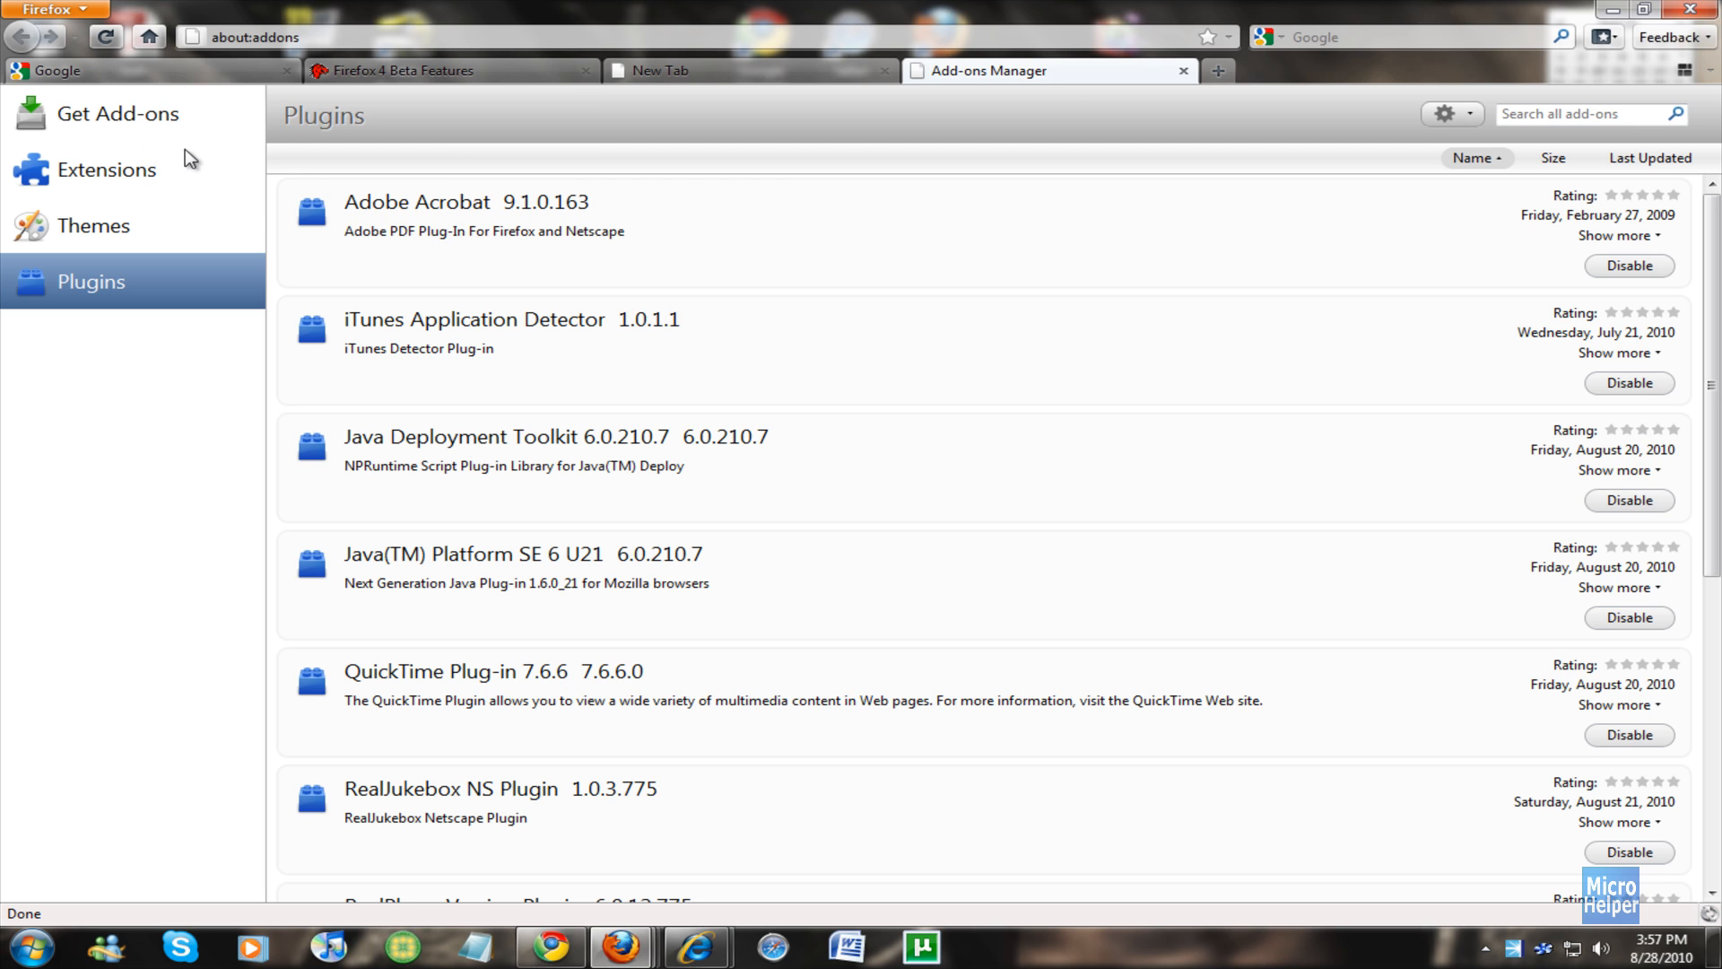
{"action": "mouse_move", "coordinate": [640, 104]}
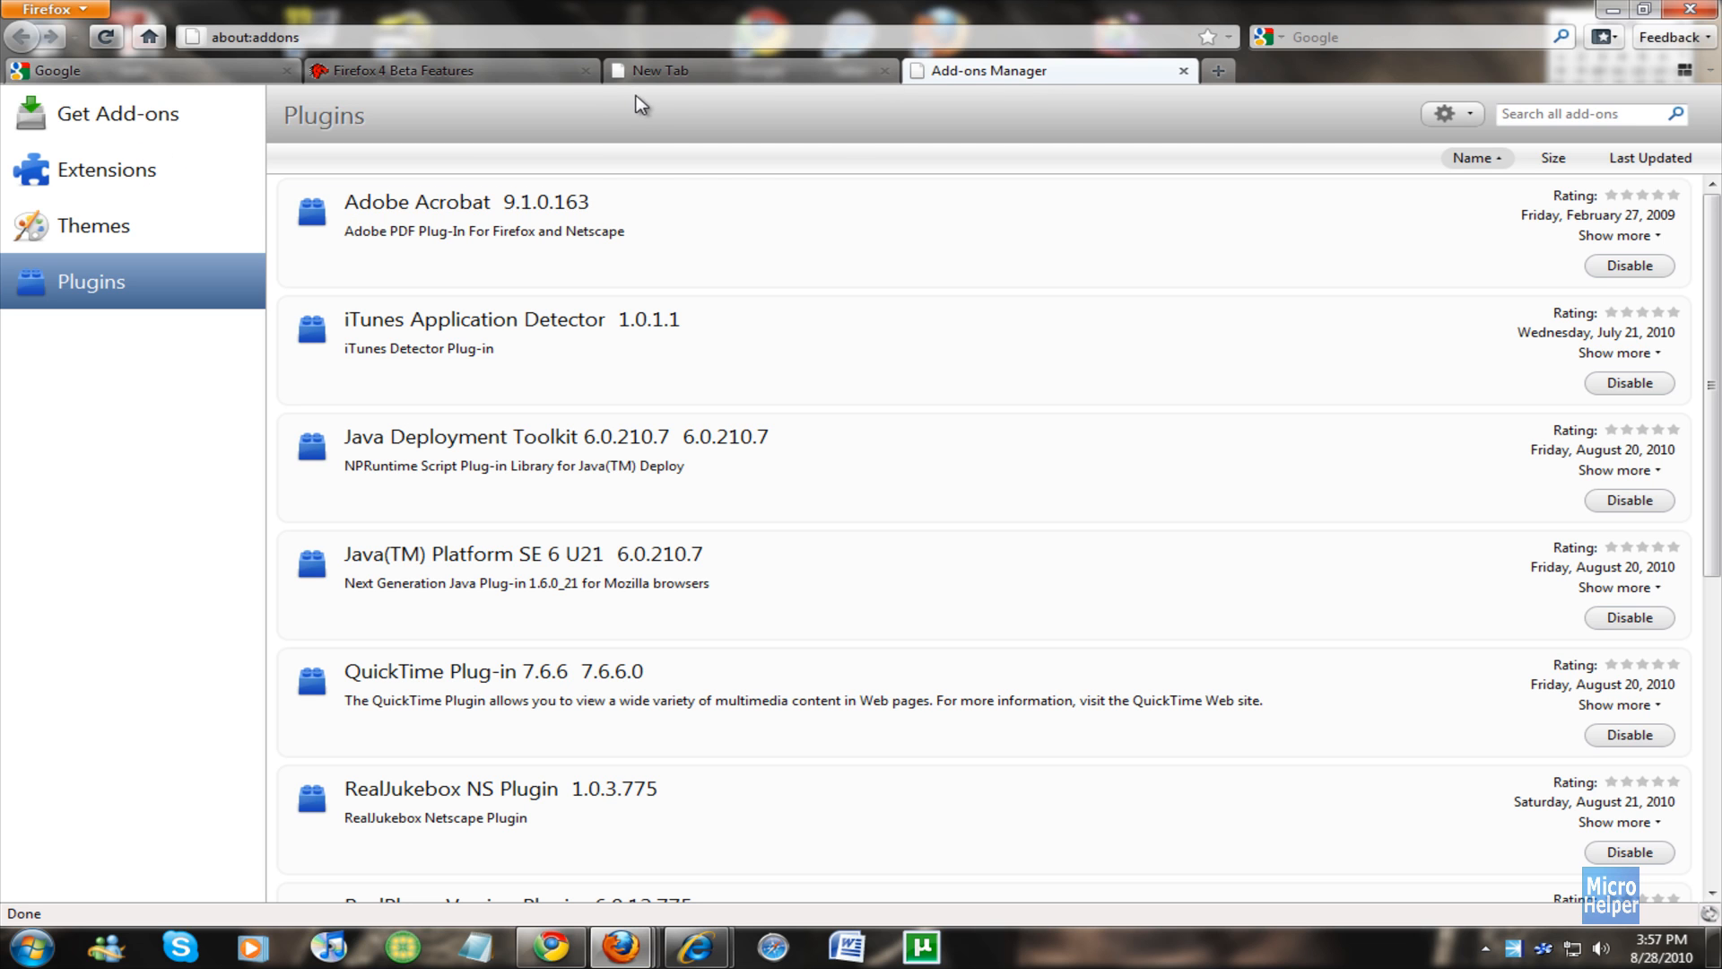
Return to the Google tab.
{"action": "left_click", "coordinate": [143, 70]}
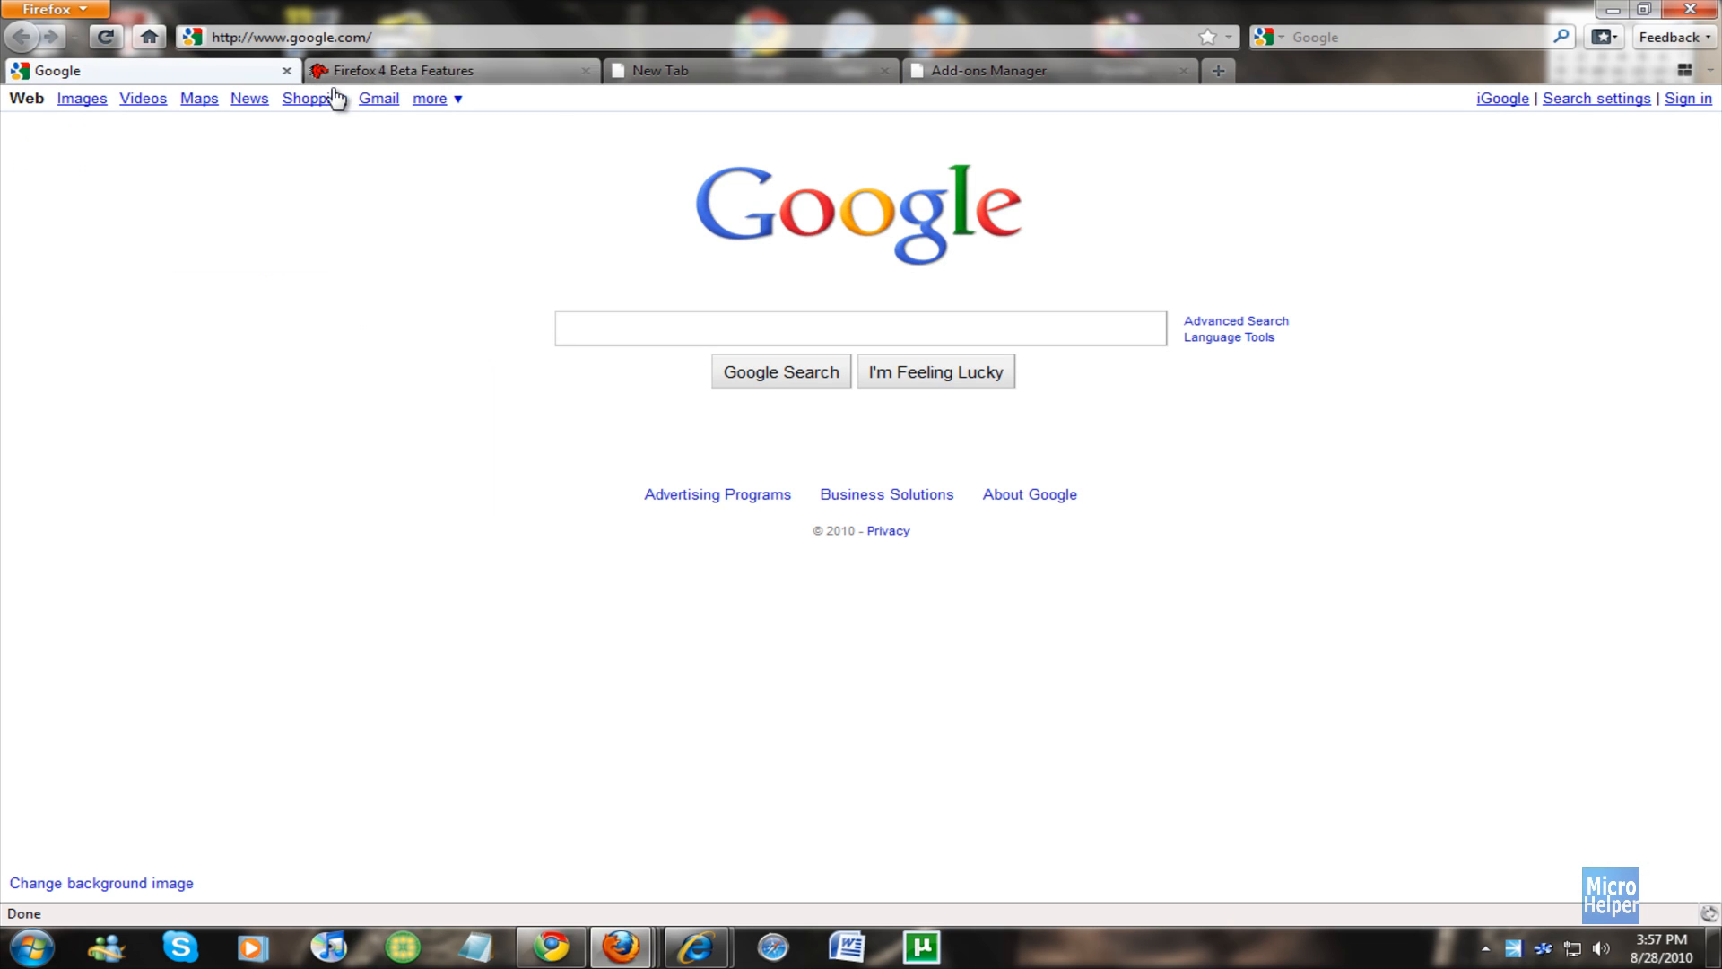
{"action": "mouse_move", "coordinate": [781, 78]}
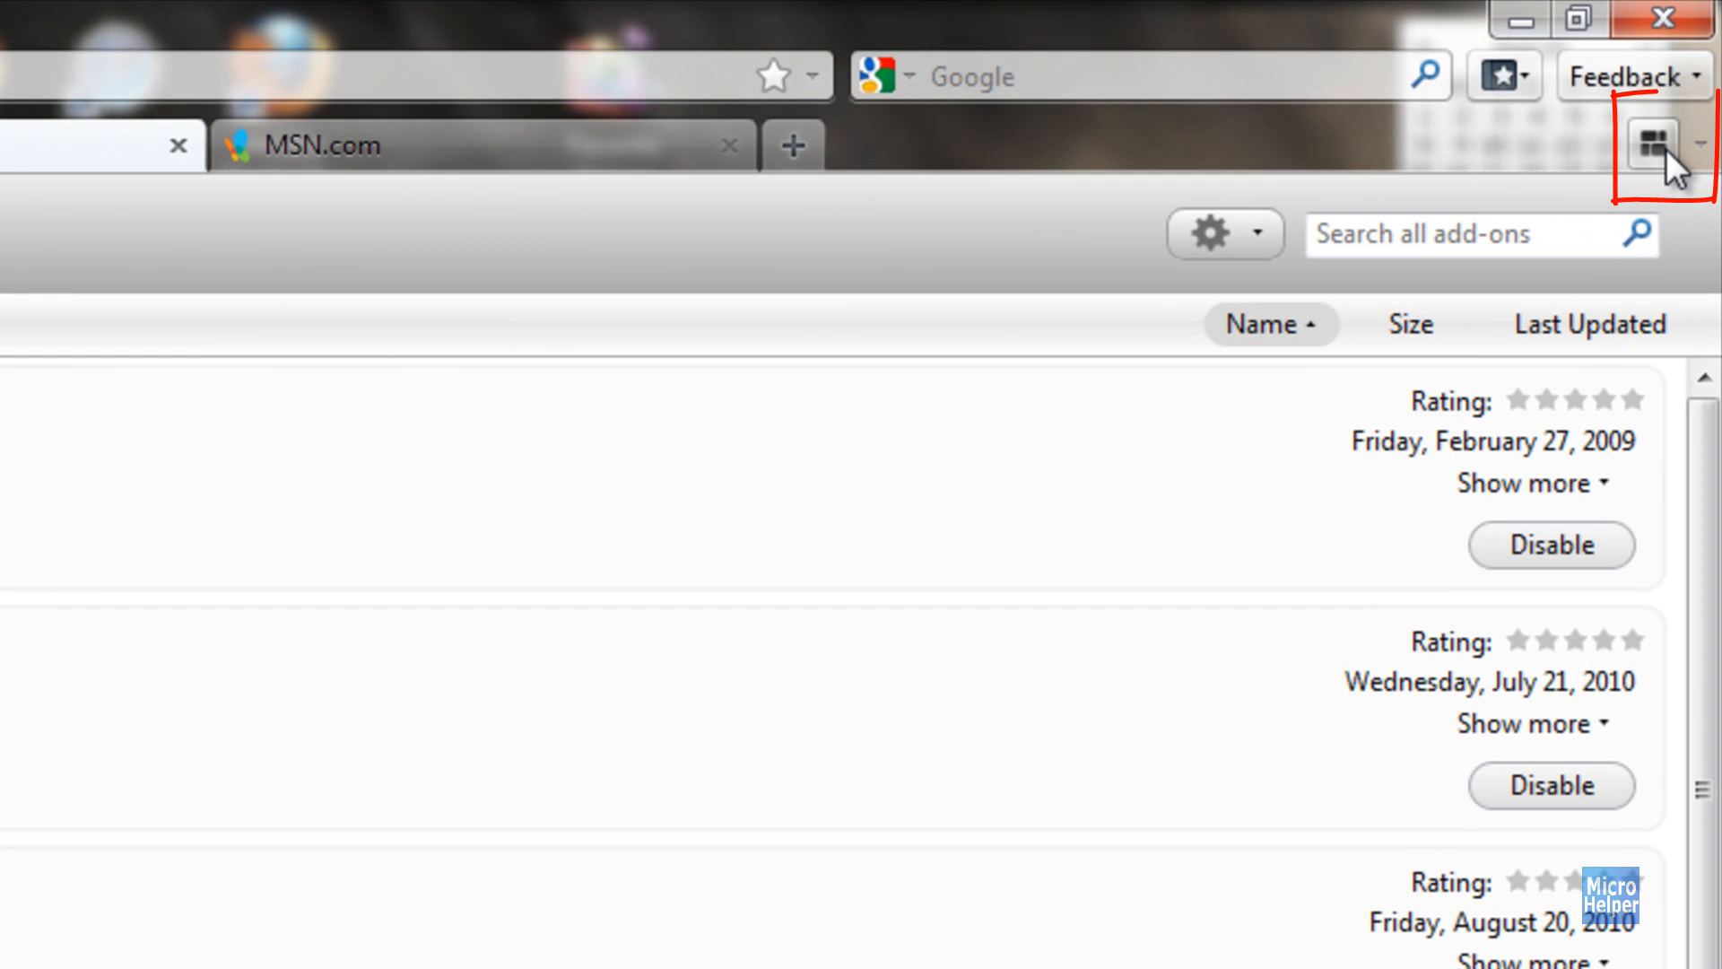
{"action": "mouse_move", "coordinate": [960, 136]}
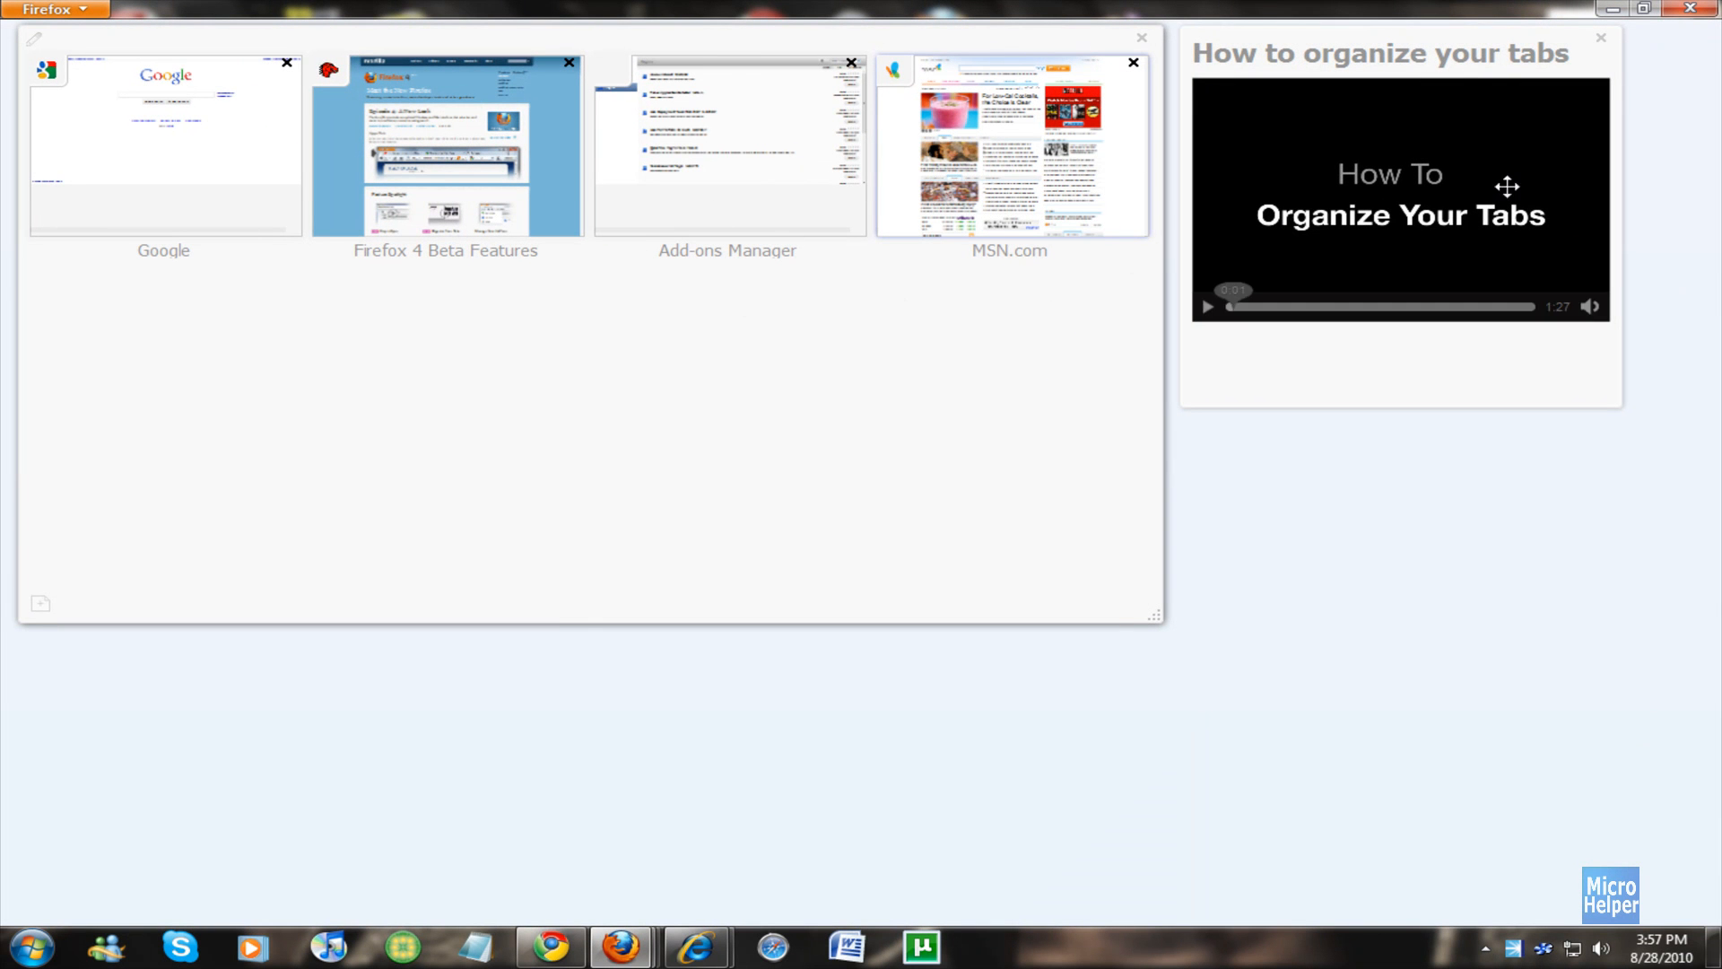
{"action": "mouse_move", "coordinate": [1285, 204]}
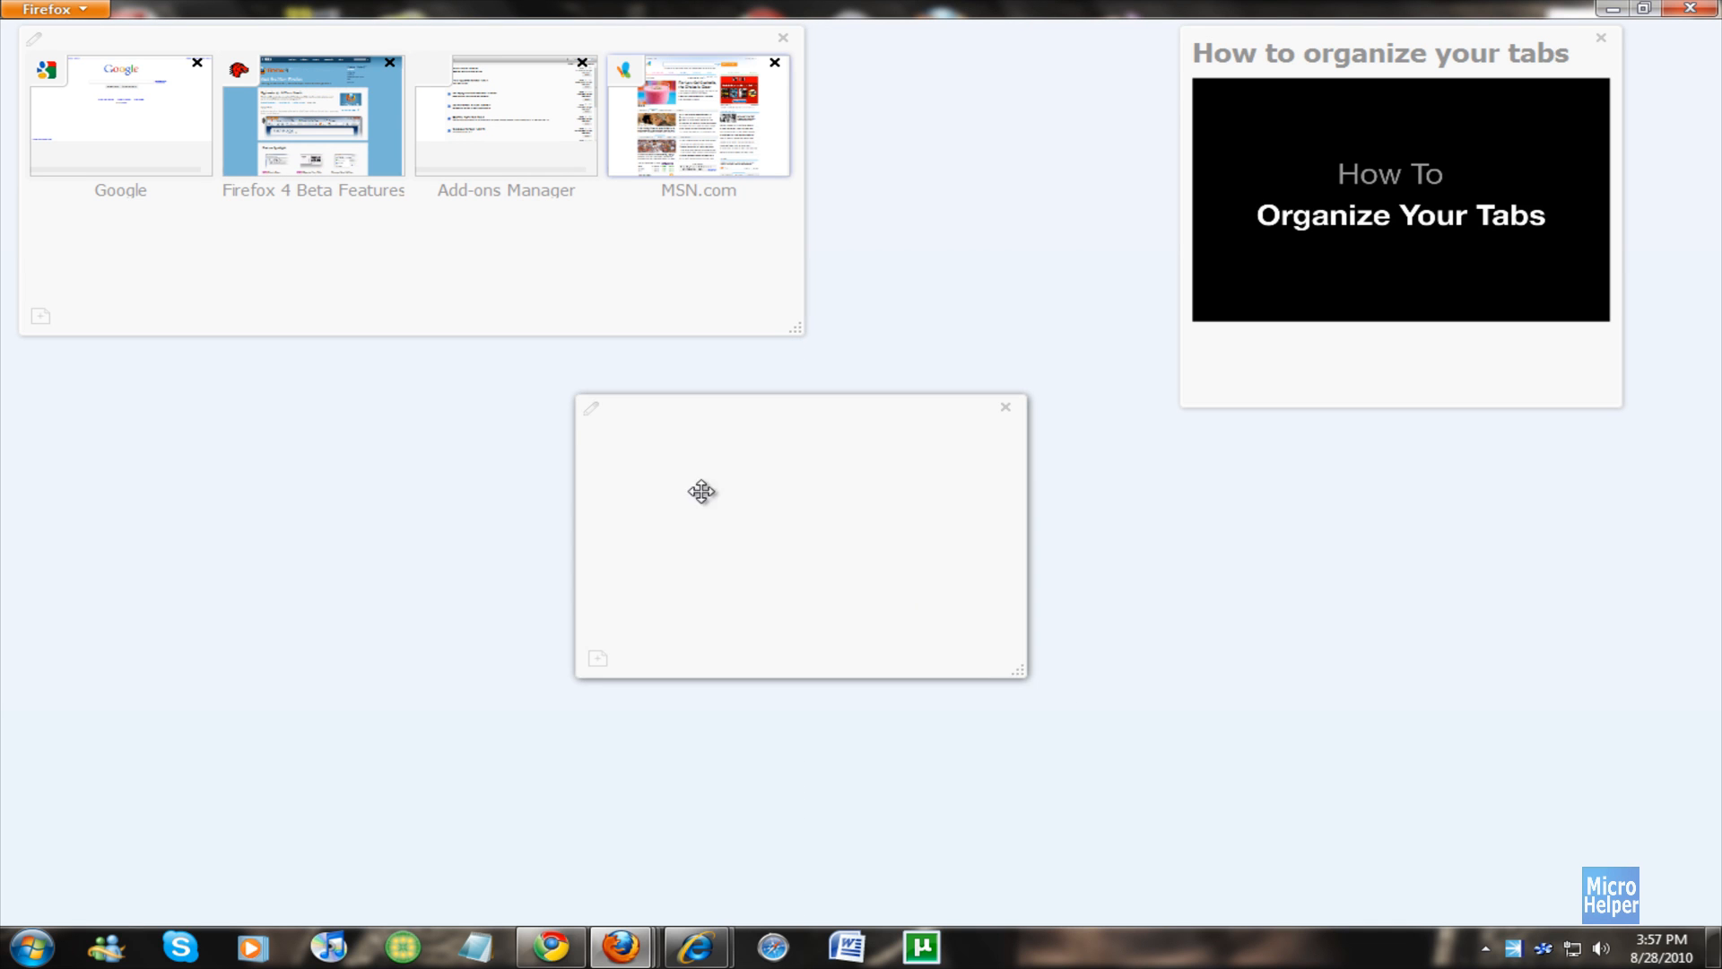
{"action": "mouse_move", "coordinate": [338, 178]}
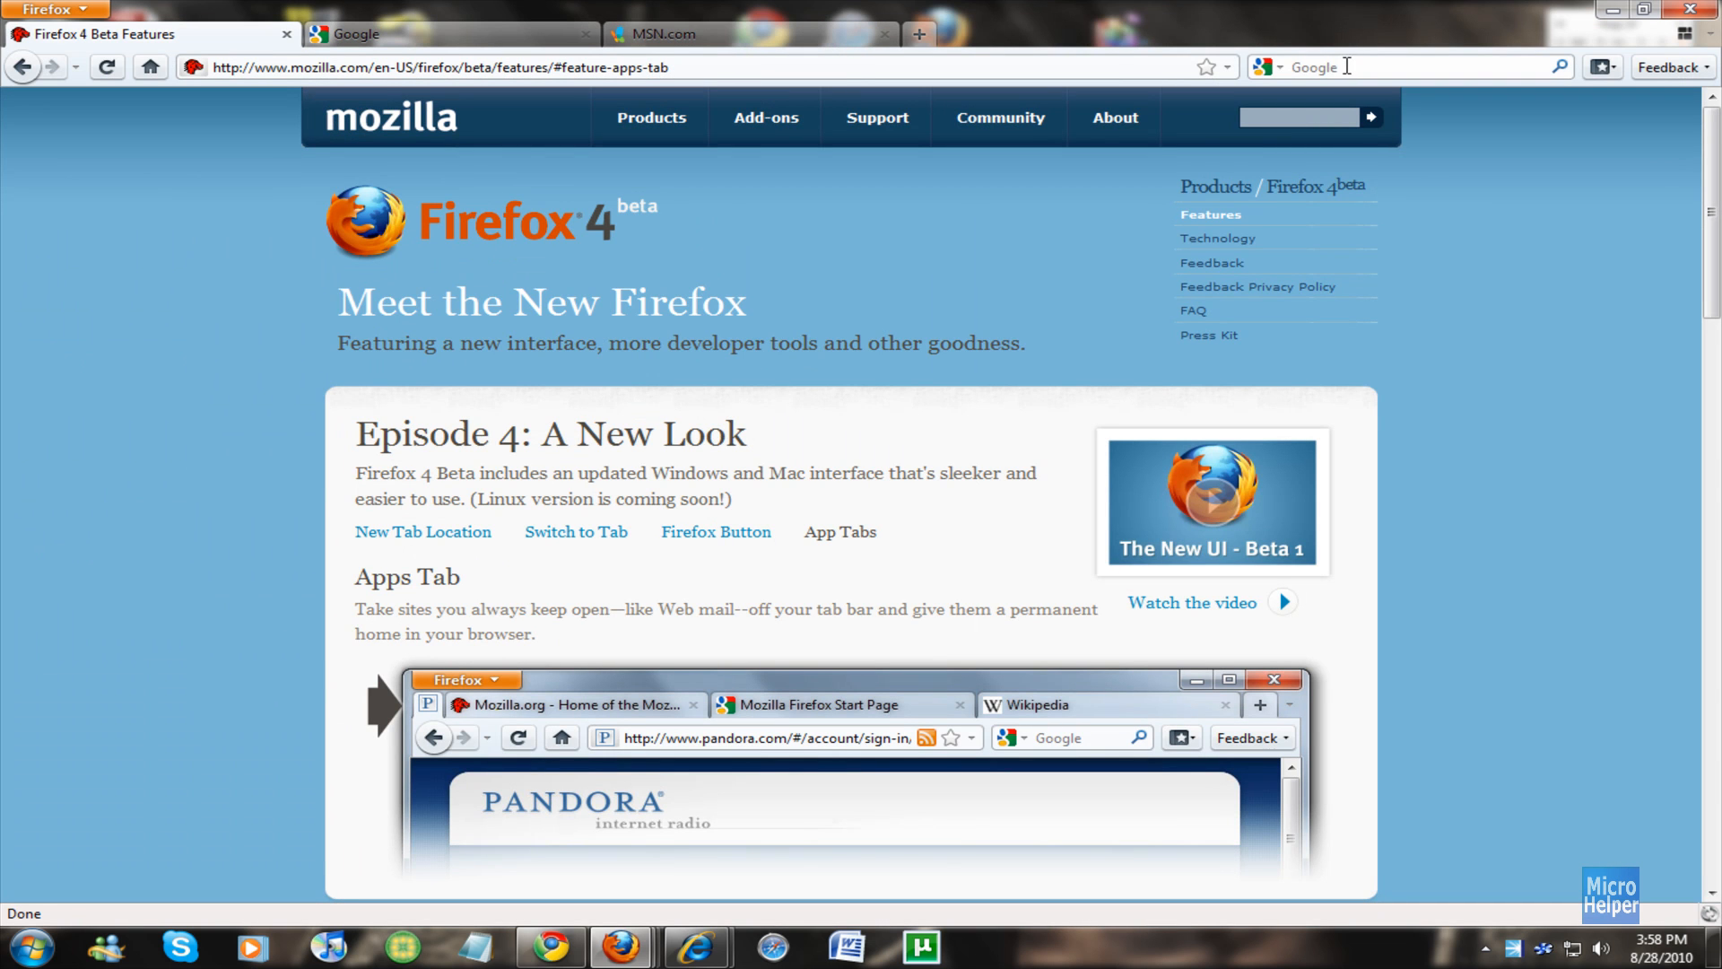
{"action": "mouse_move", "coordinate": [1294, 64]}
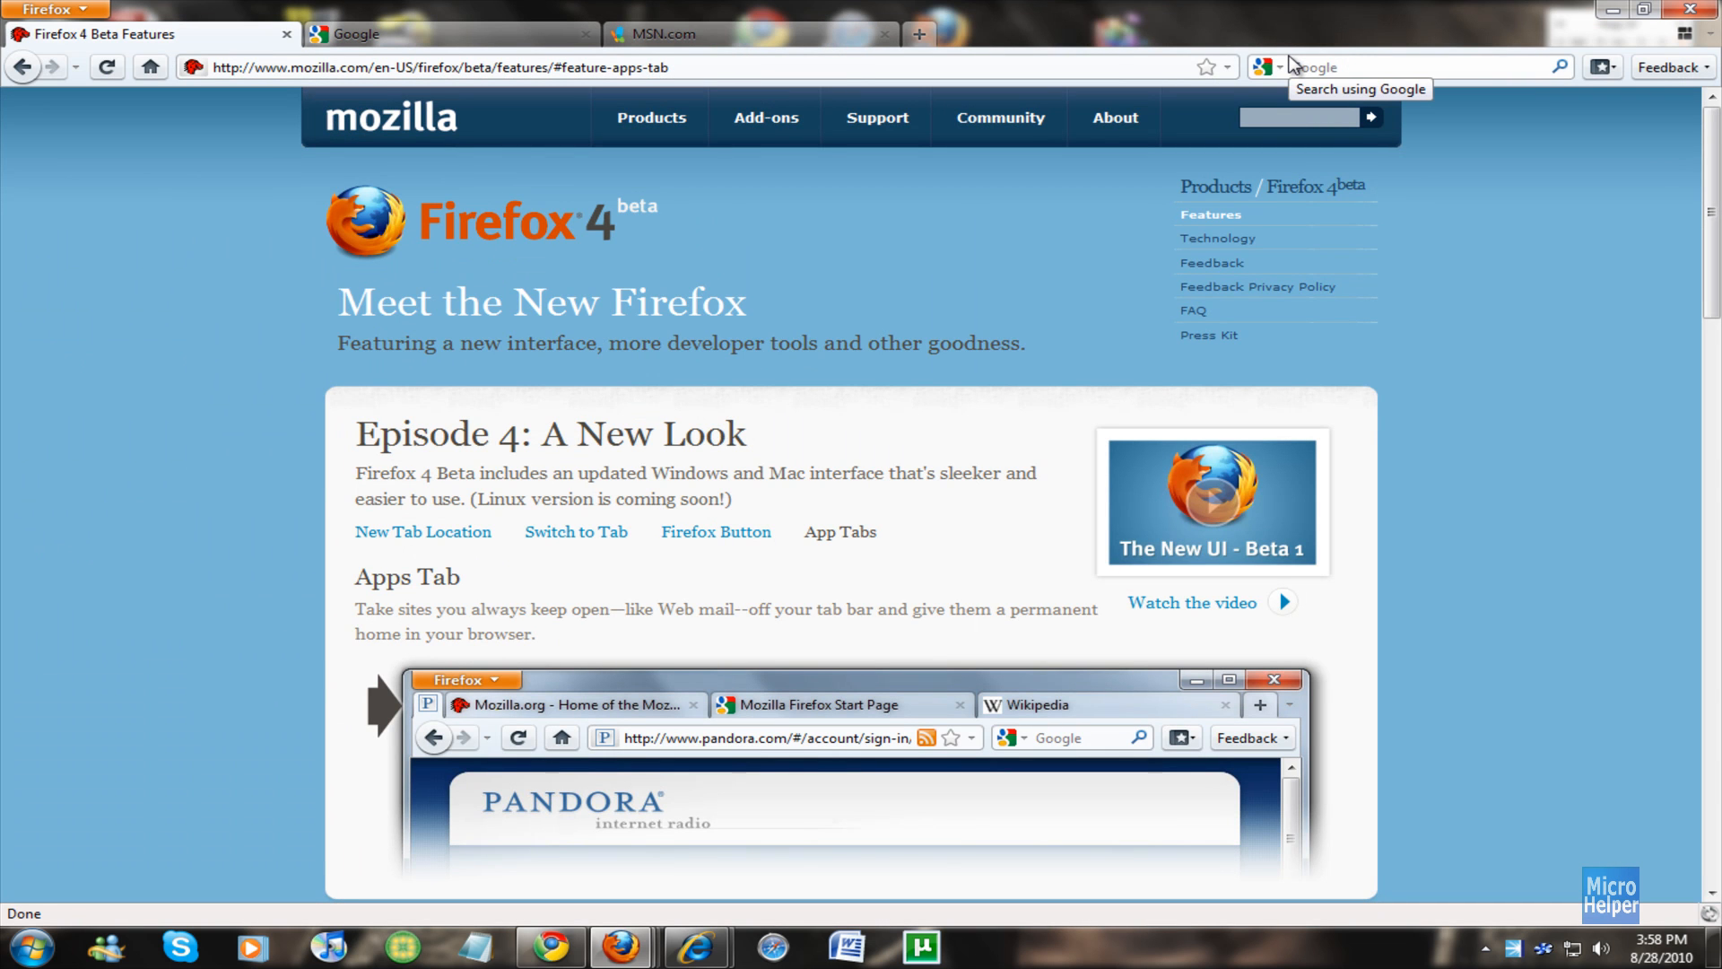
{"action": "mouse_move", "coordinate": [1306, 59]}
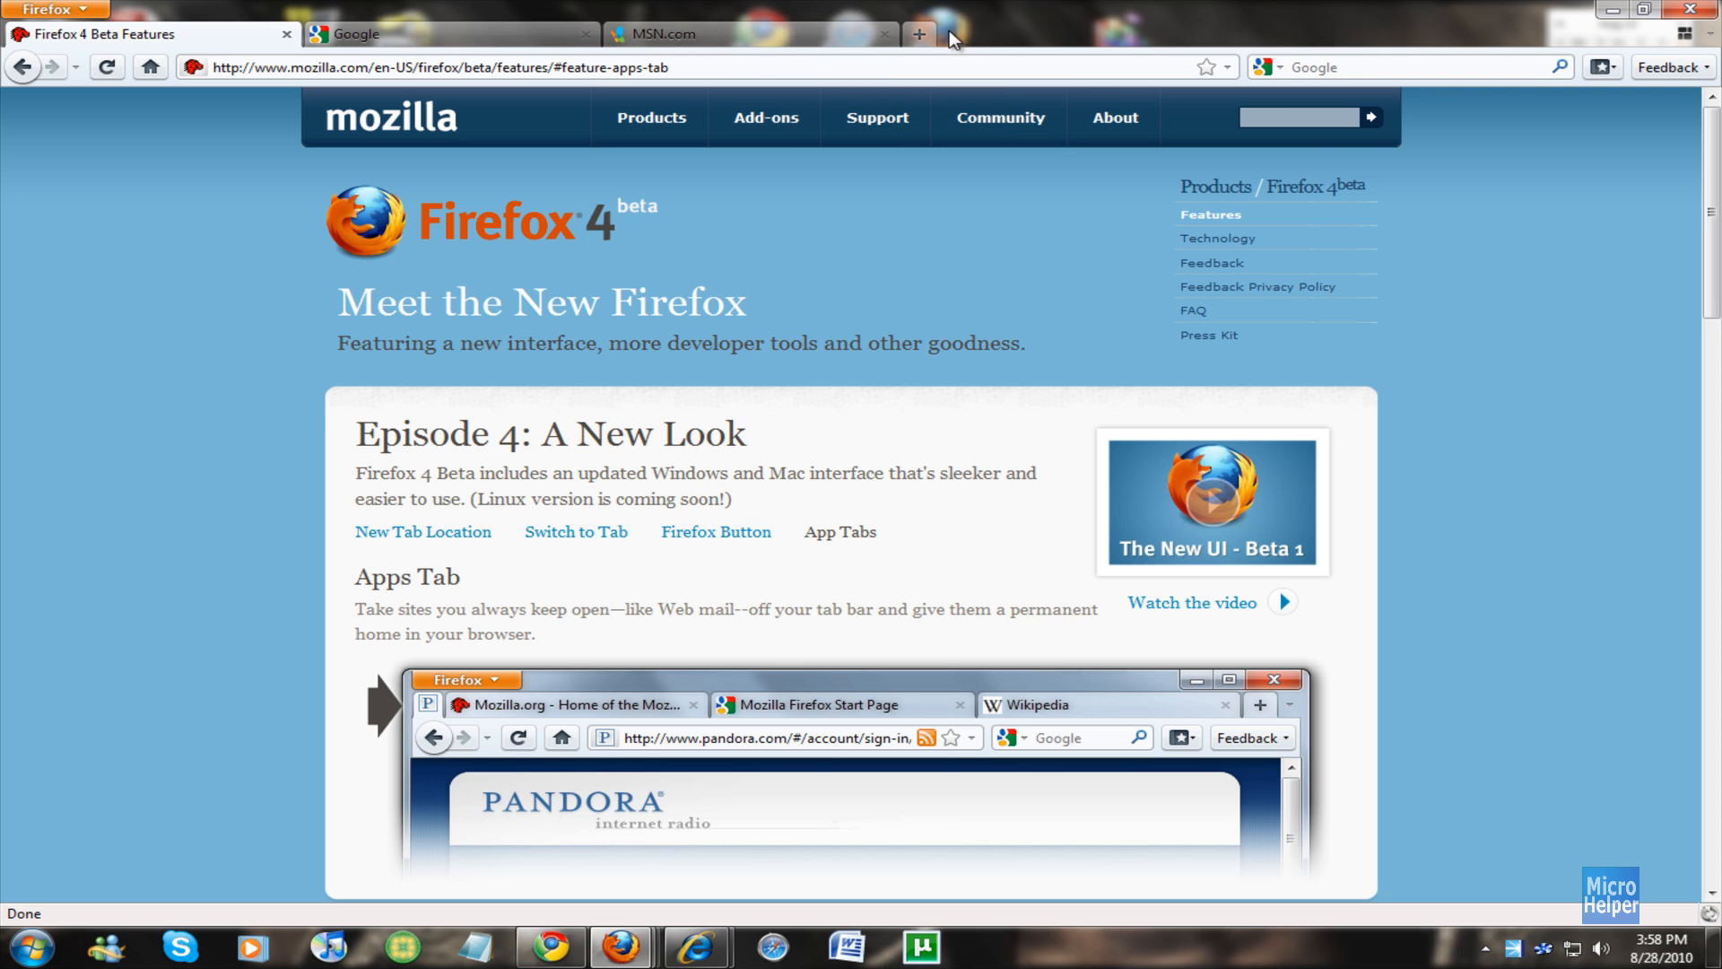
Bring the Google tab forward and enter 'msn' in the address bar to see Switch to Tab.
{"action": "left_click", "coordinate": [450, 34]}
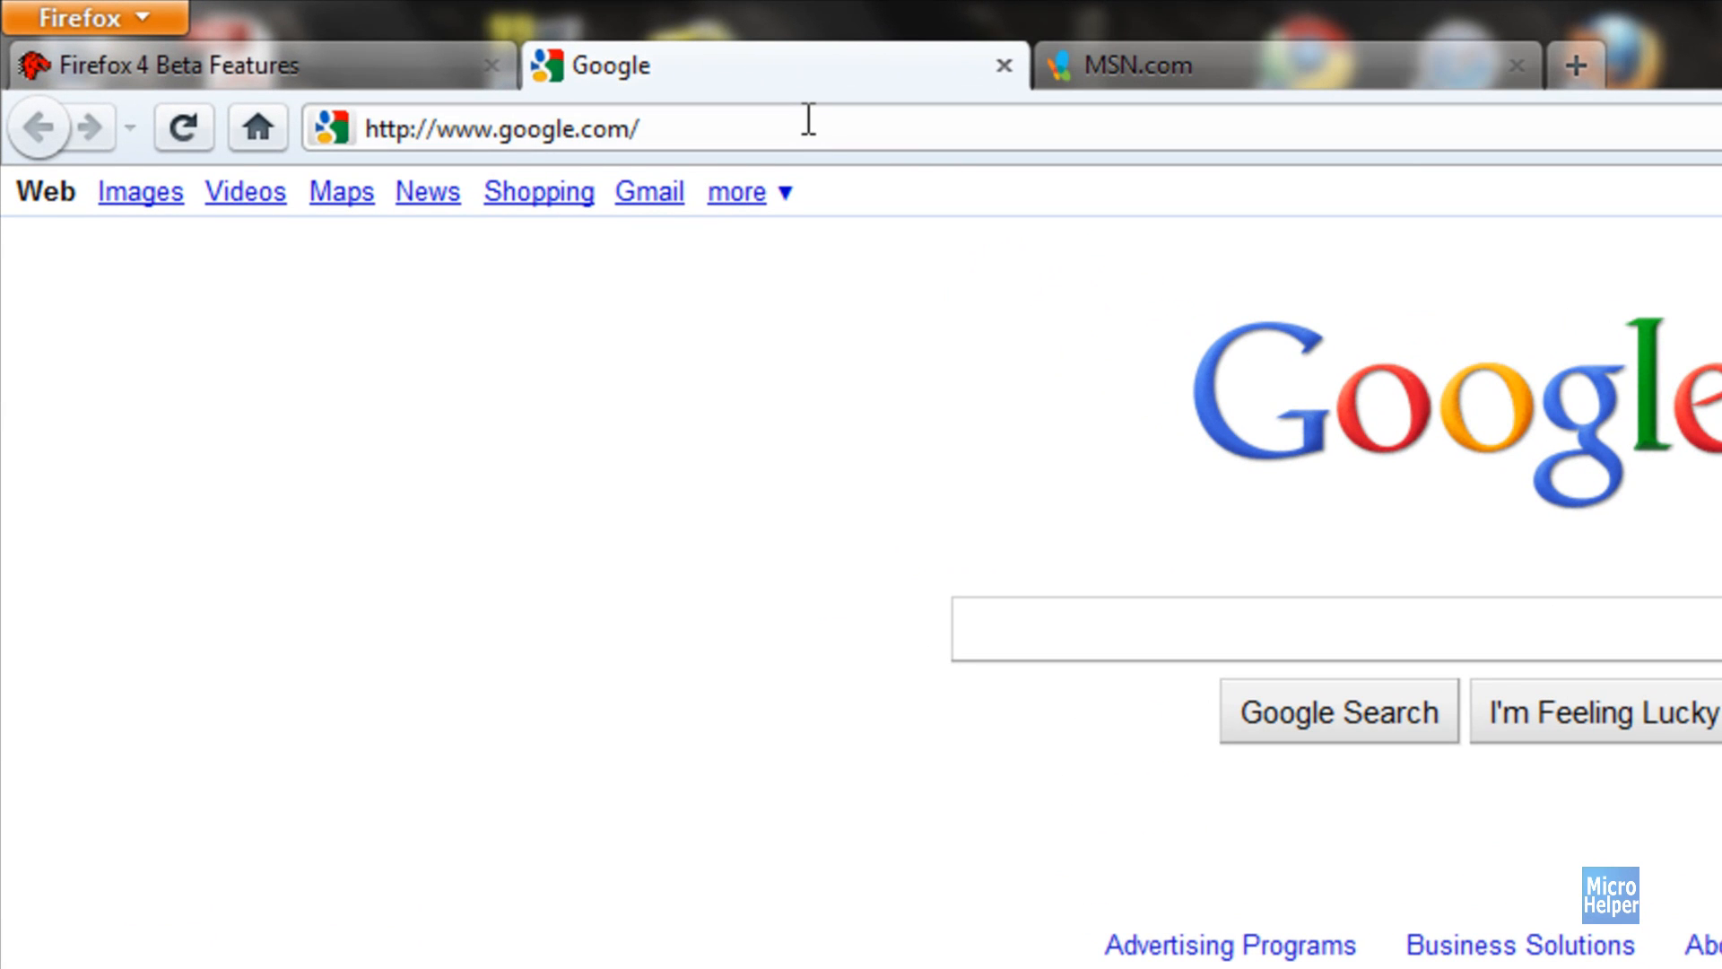
{"action": "type", "text": "msn"}
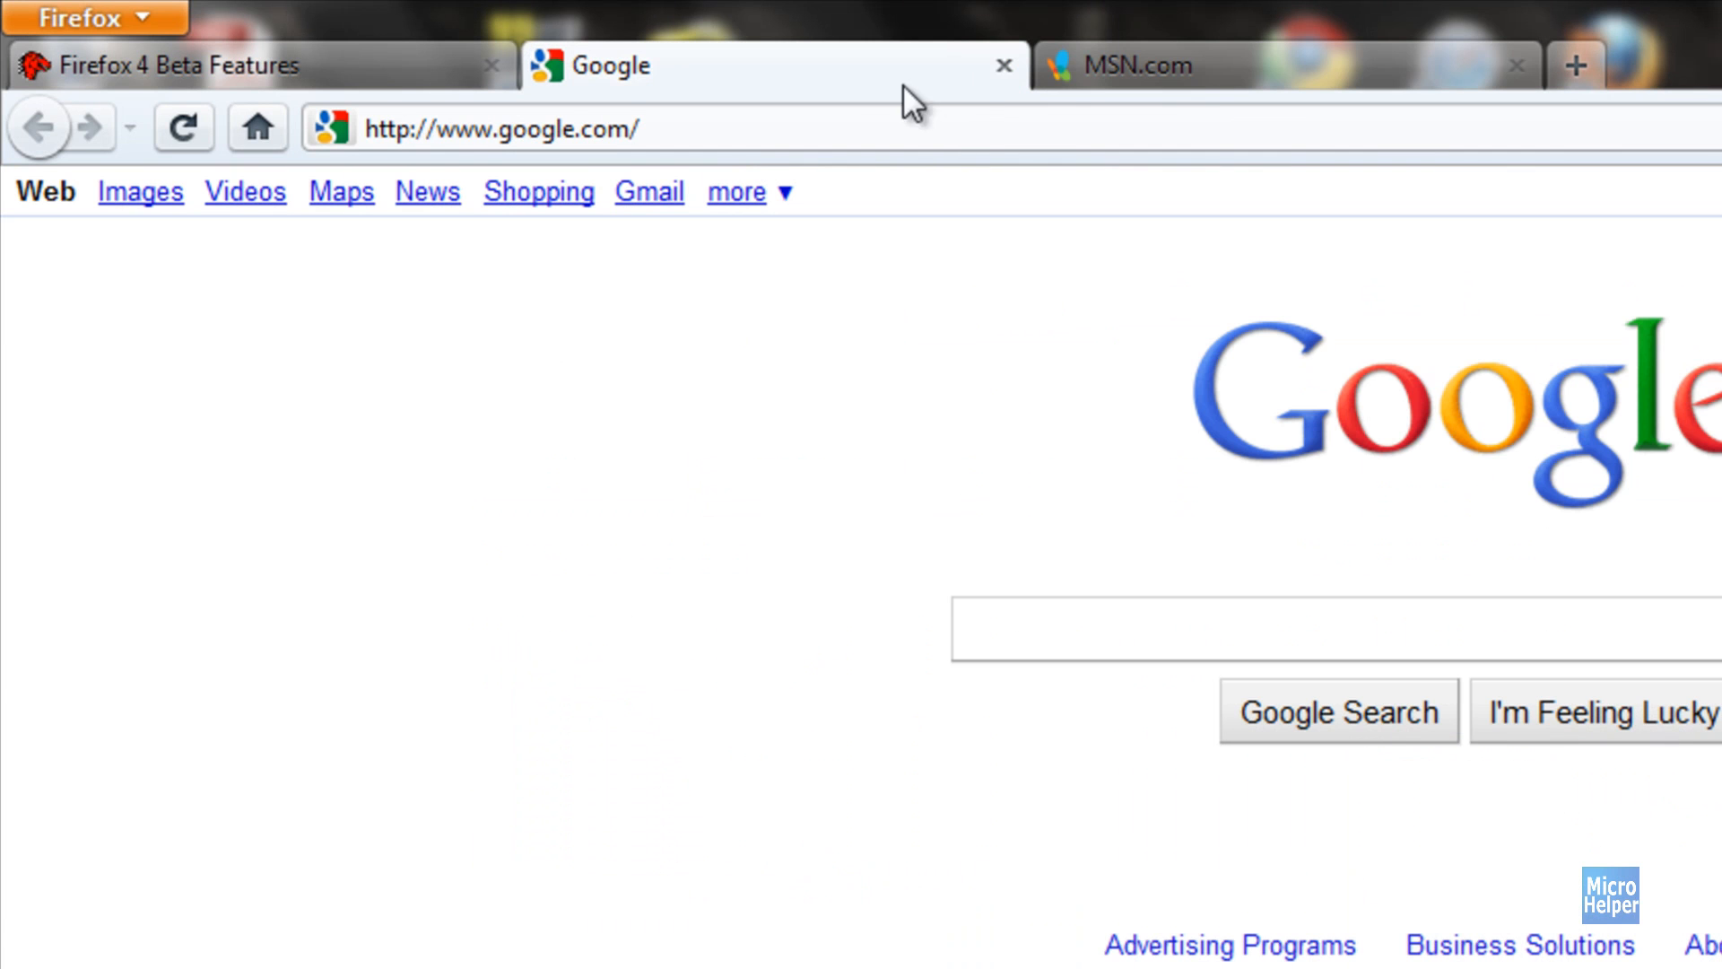
Close the MSN.com and Google tabs, leaving the Firefox 4 Beta Features page.
{"action": "left_click", "coordinate": [1131, 66]}
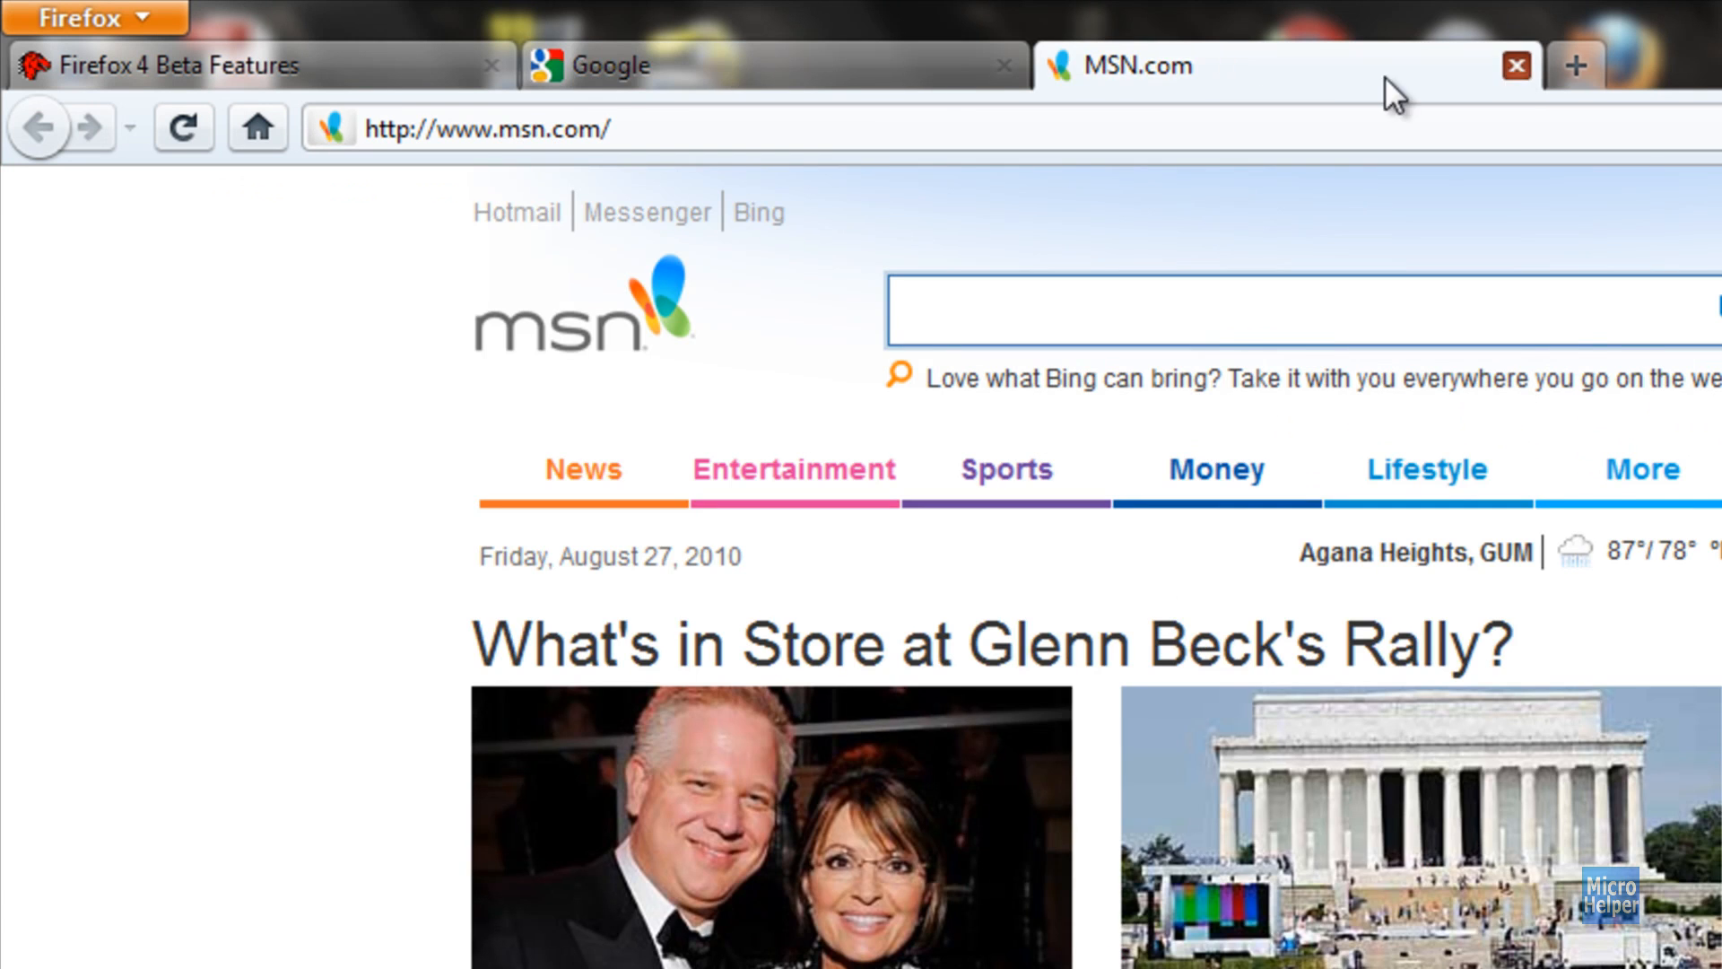
{"action": "left_click", "coordinate": [1516, 64]}
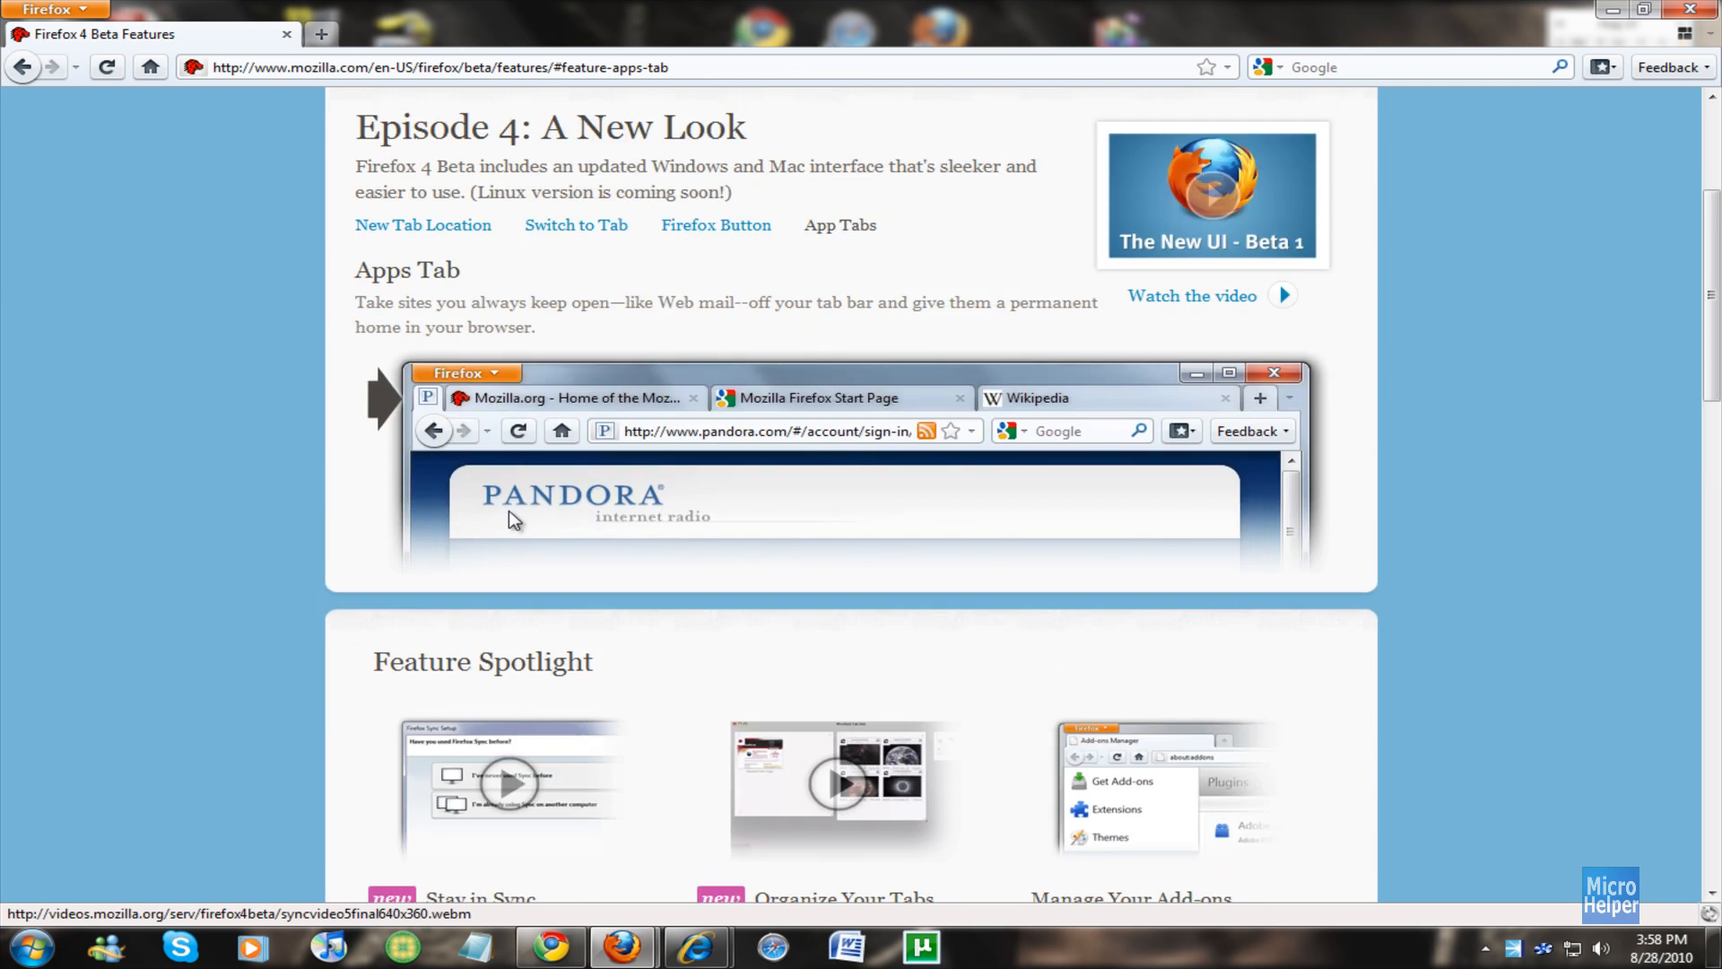
{"action": "left_click", "coordinate": [576, 224]}
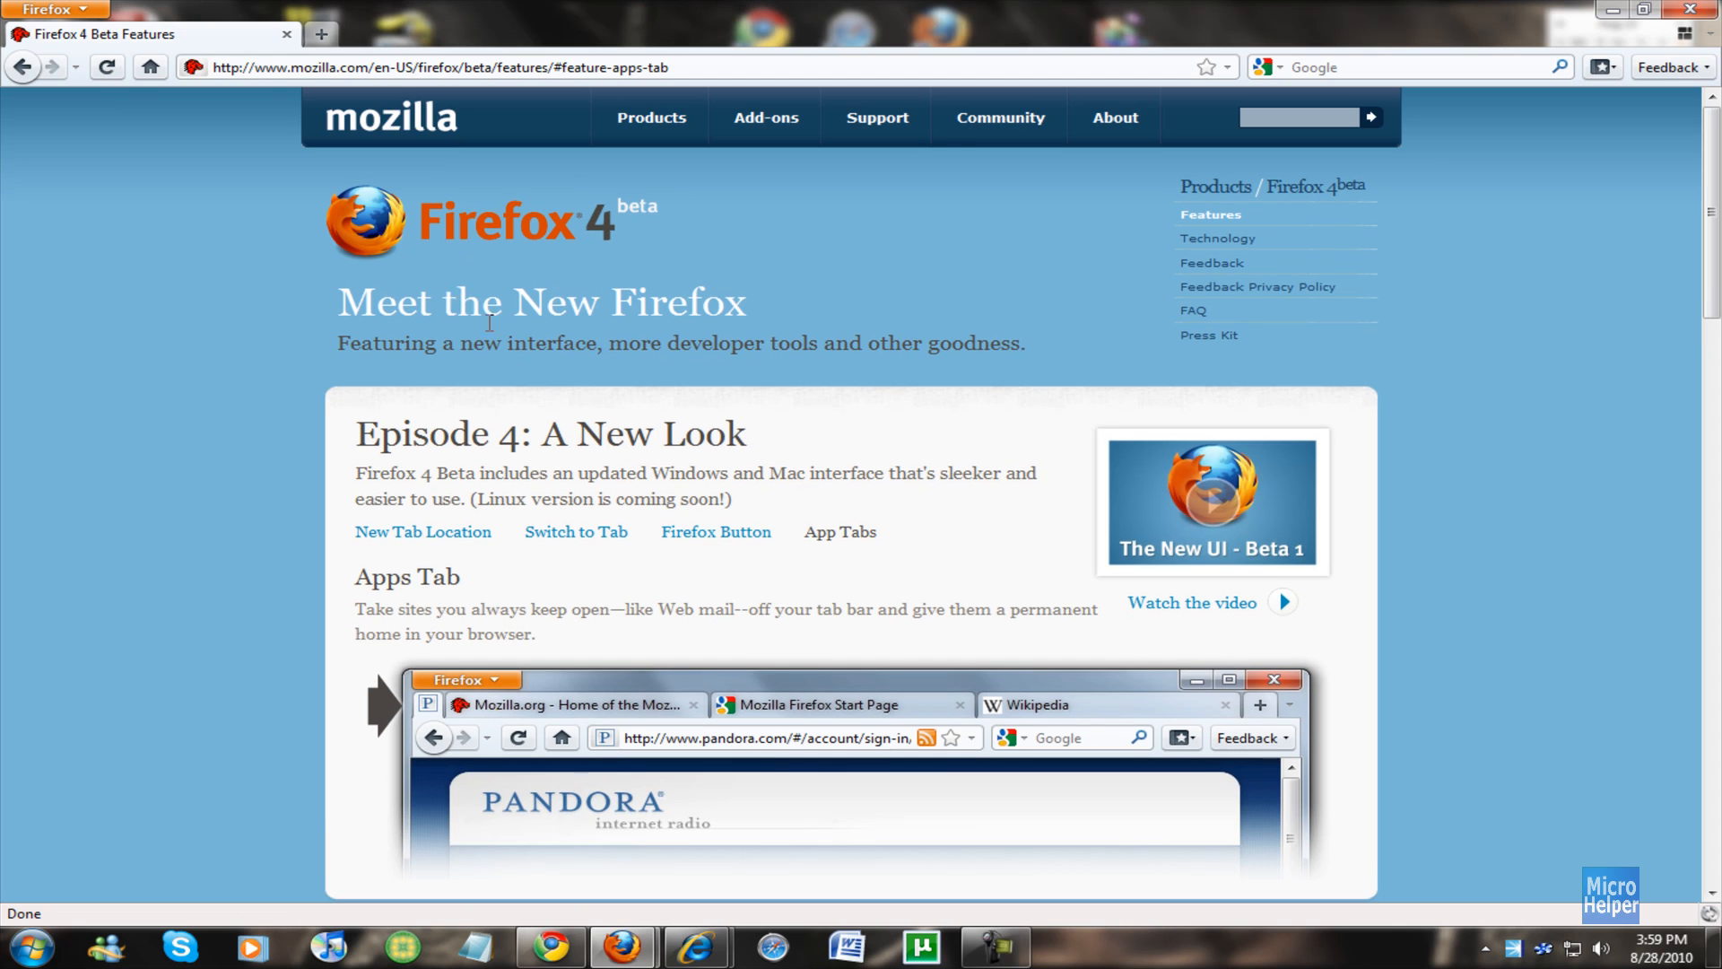
{"action": "mouse_move", "coordinate": [555, 216]}
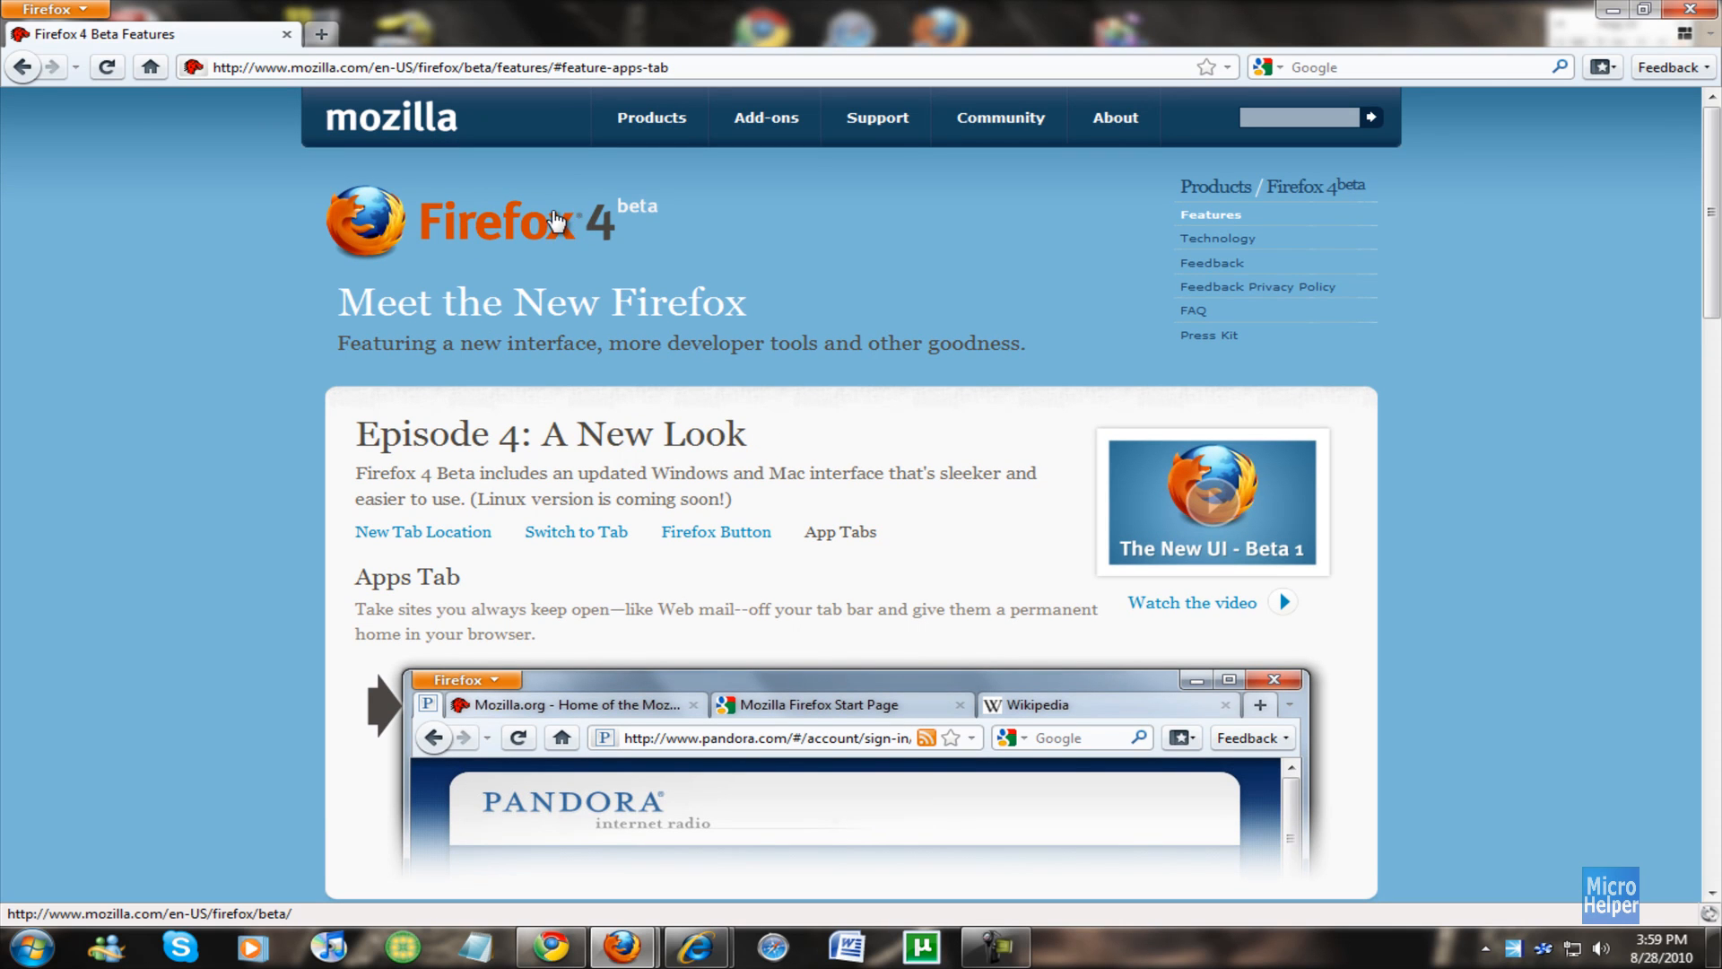
{"action": "mouse_move", "coordinate": [593, 200]}
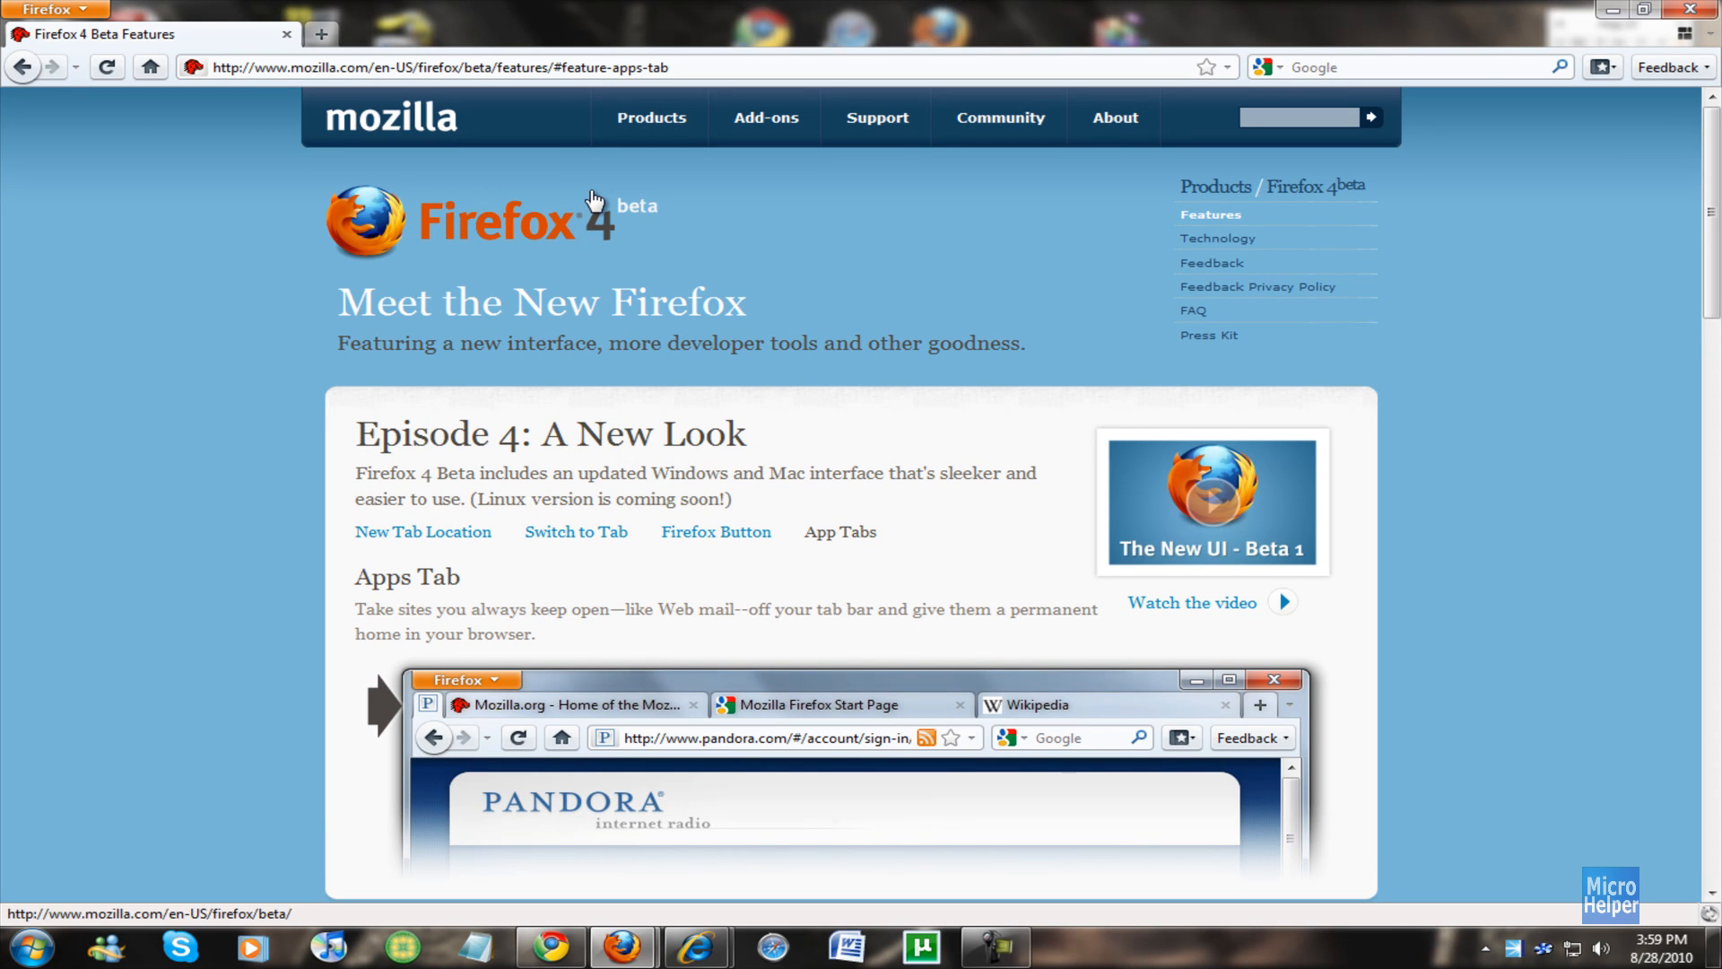